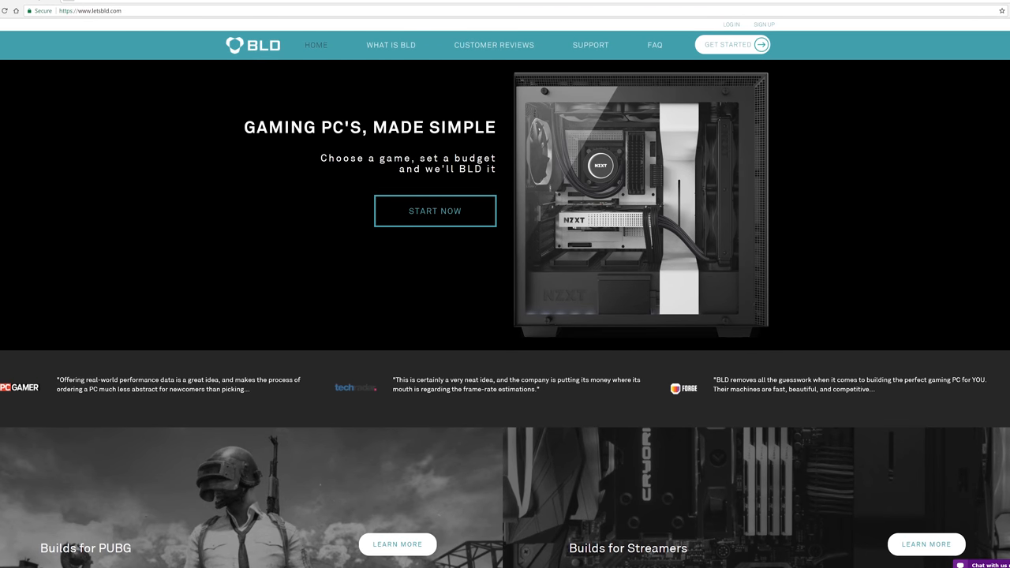
{"action": "mouse_move", "coordinate": [411, 69]}
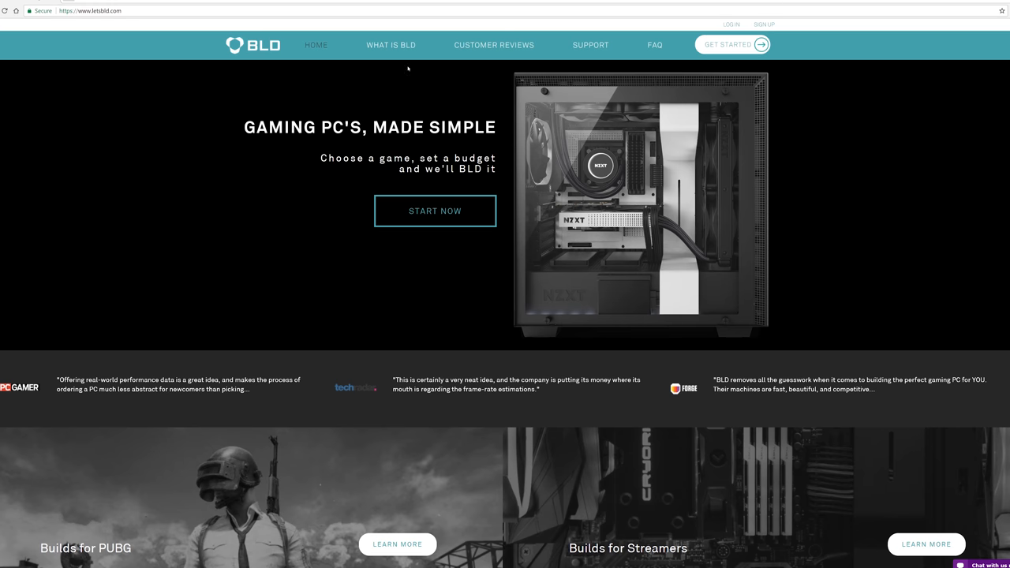
- Go to the What is BLD page presenting the $99 service package
{"action": "left_click", "coordinate": [390, 44]}
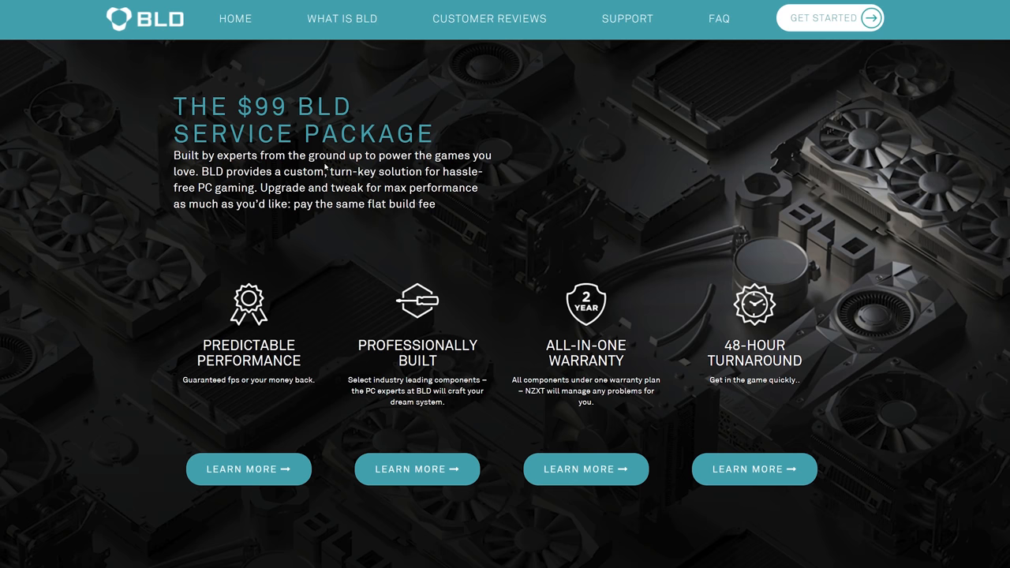
{"action": "mouse_move", "coordinate": [272, 221]}
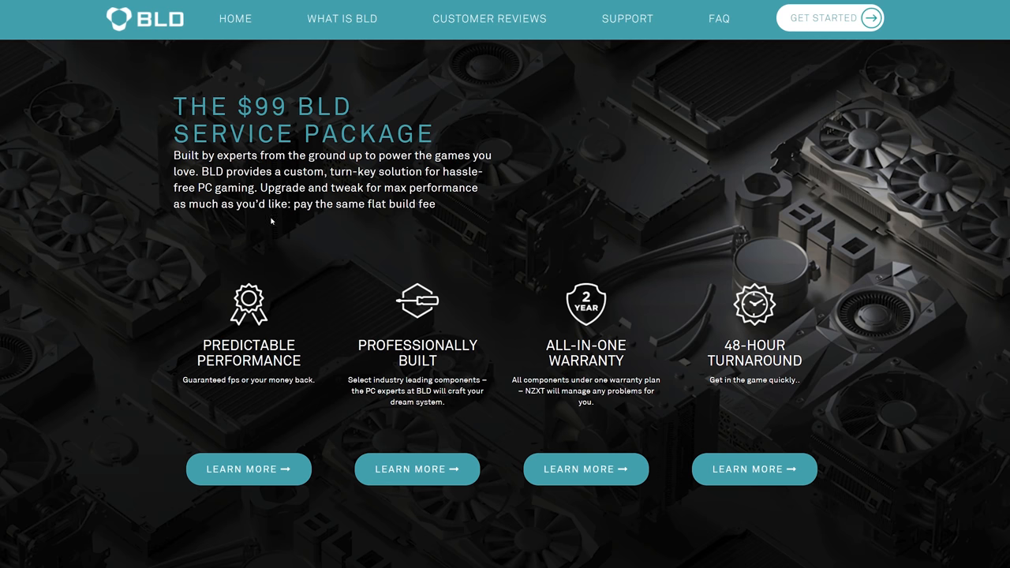
{"action": "mouse_move", "coordinate": [551, 442]}
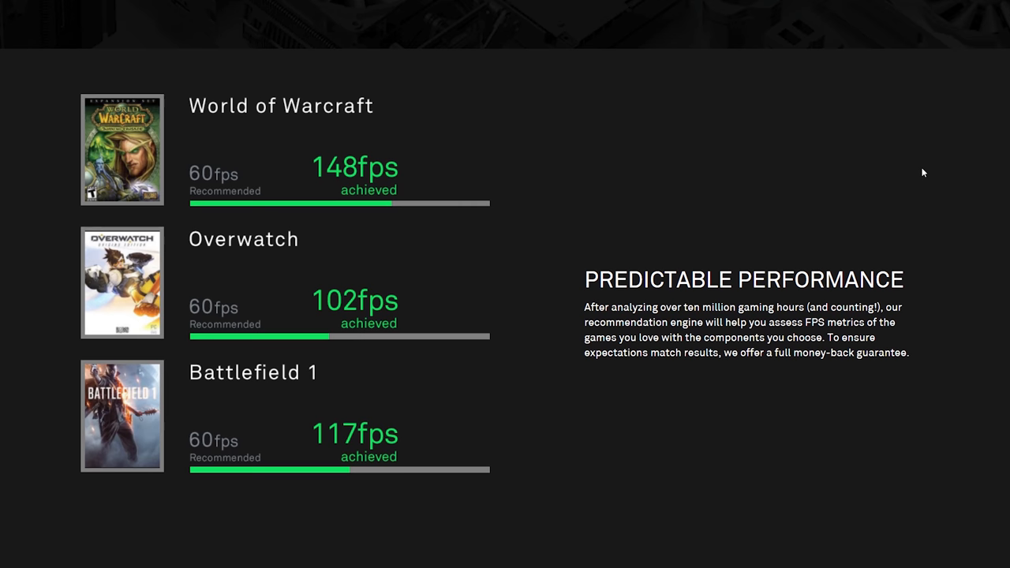
- Scroll down to the Professionally Built section on assembly and stress testing
{"action": "scroll", "scroll_direction": "down", "scroll_amount": 3}
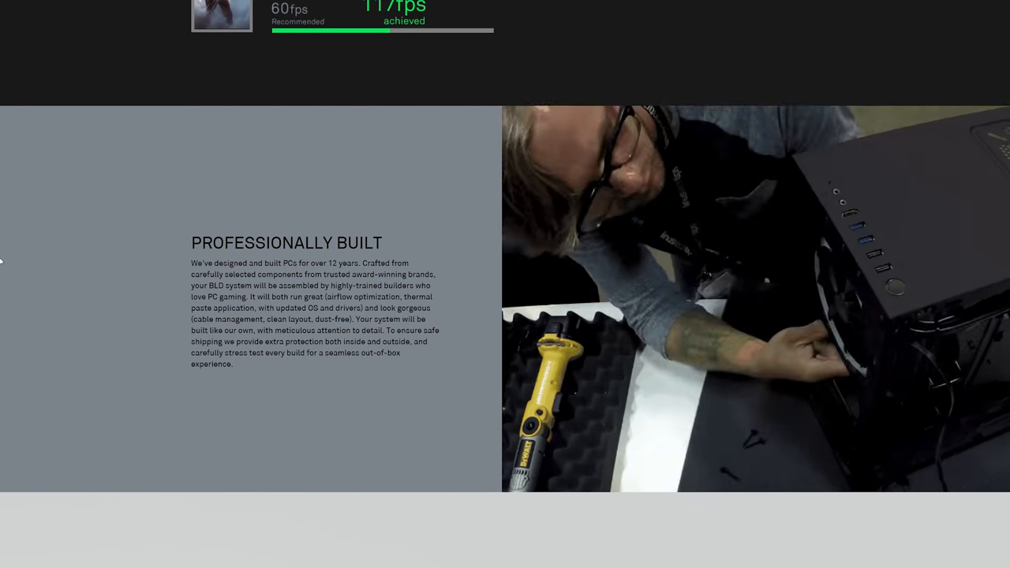
- Scroll further to the All-in-One Warranty section on two-year parts and labor coverage
{"action": "scroll", "scroll_direction": "down", "scroll_amount": 3}
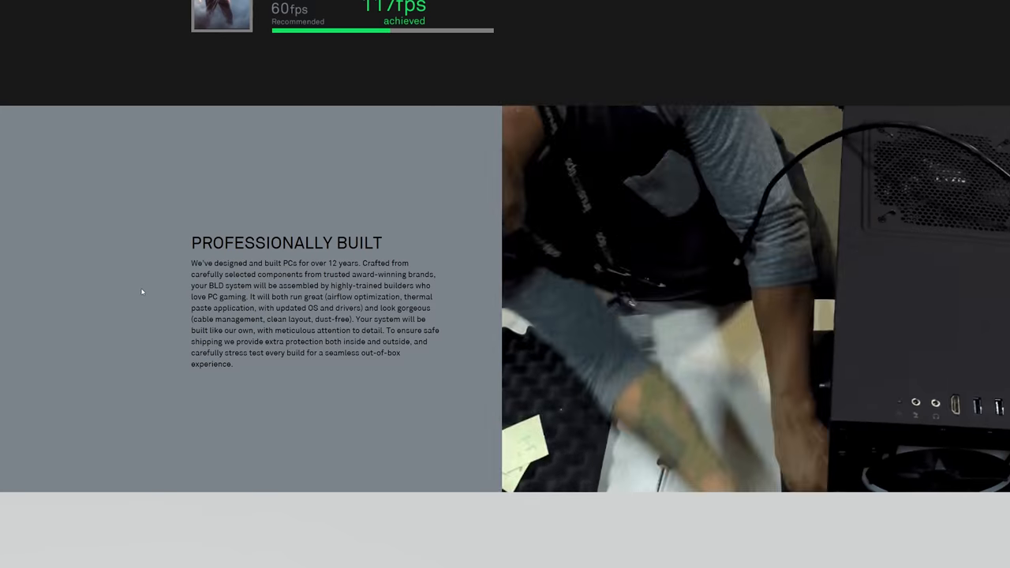
{"action": "scroll", "scroll_direction": "down", "scroll_amount": 3}
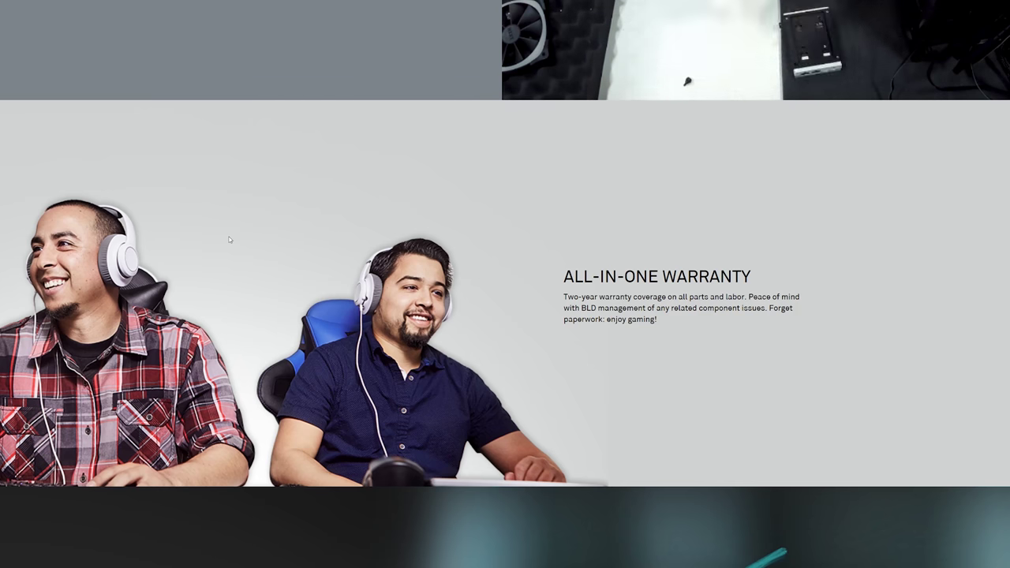
- Scroll to bring the four benefit cards of the $99 package back into view
{"action": "scroll", "scroll_direction": "down", "scroll_amount": 3}
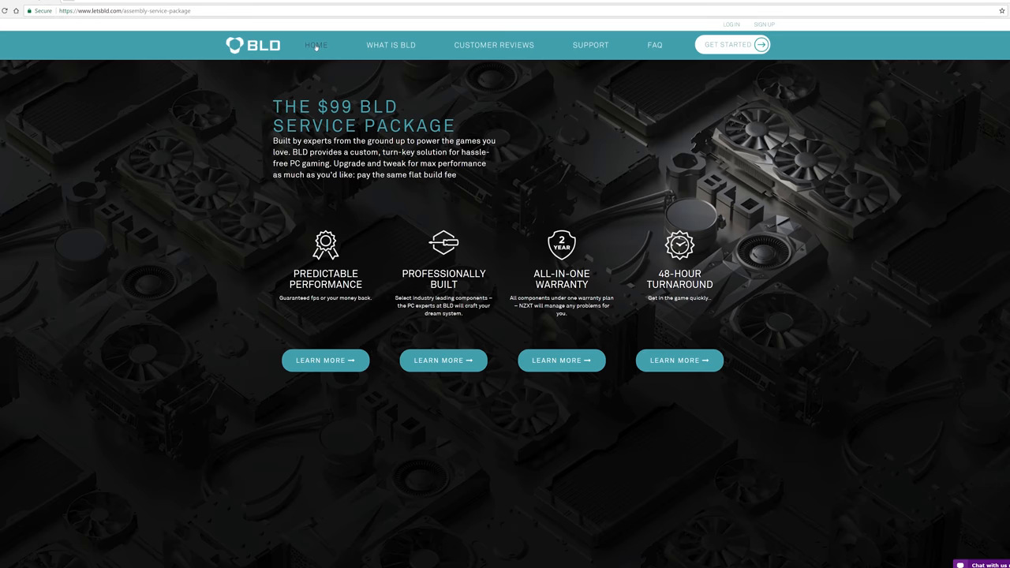
- From Home, start a build, toggle resolution 1440 then back to 1080, and proceed to budget
{"action": "left_click", "coordinate": [315, 45]}
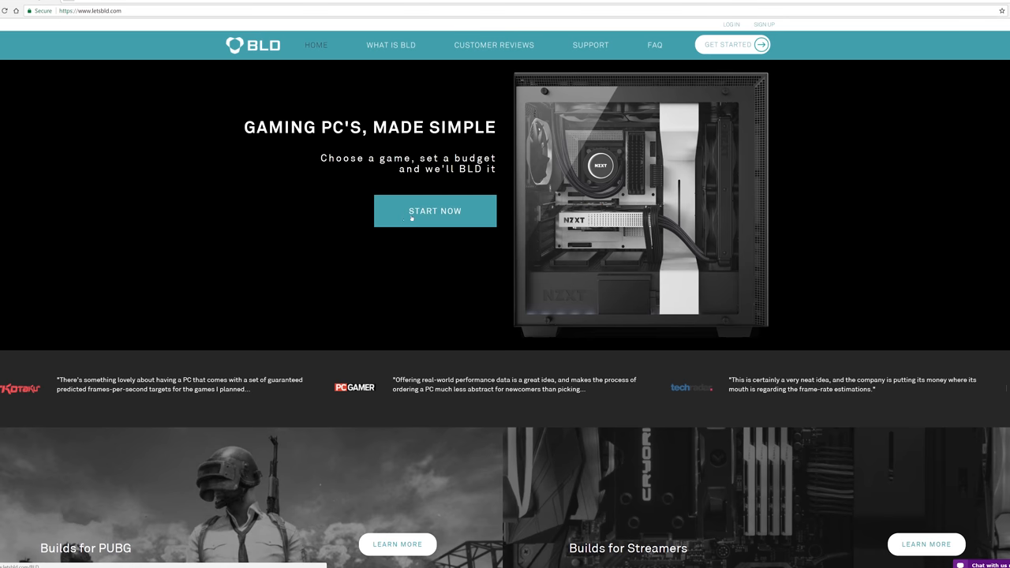
{"action": "left_click", "coordinate": [435, 211]}
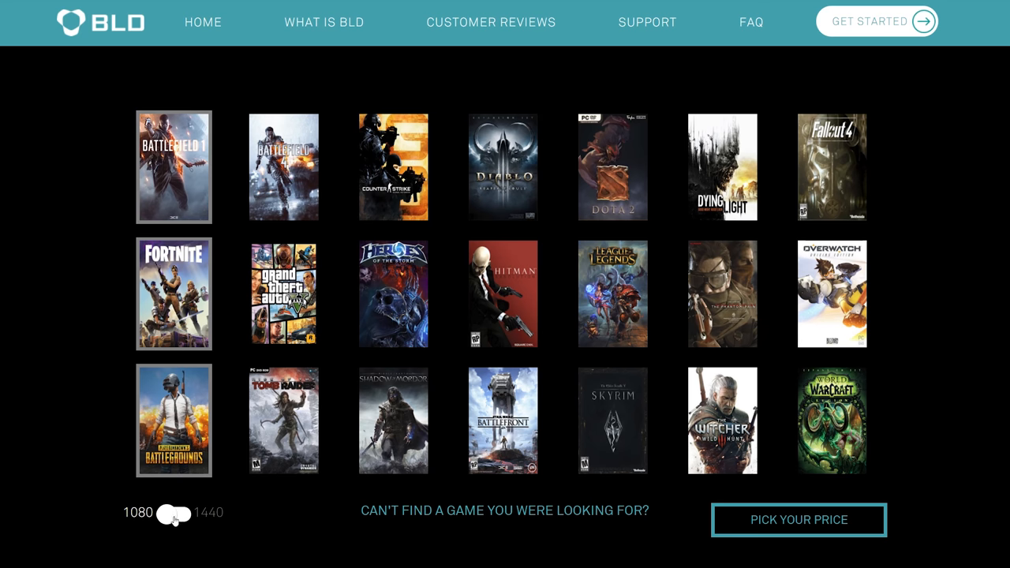
{"action": "left_click", "coordinate": [167, 515]}
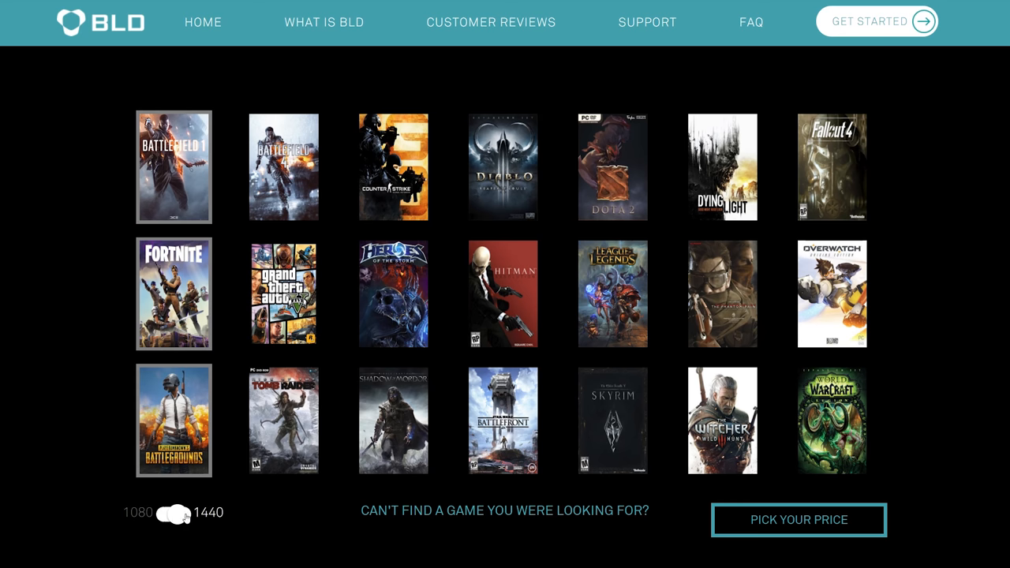
{"action": "left_click", "coordinate": [173, 512]}
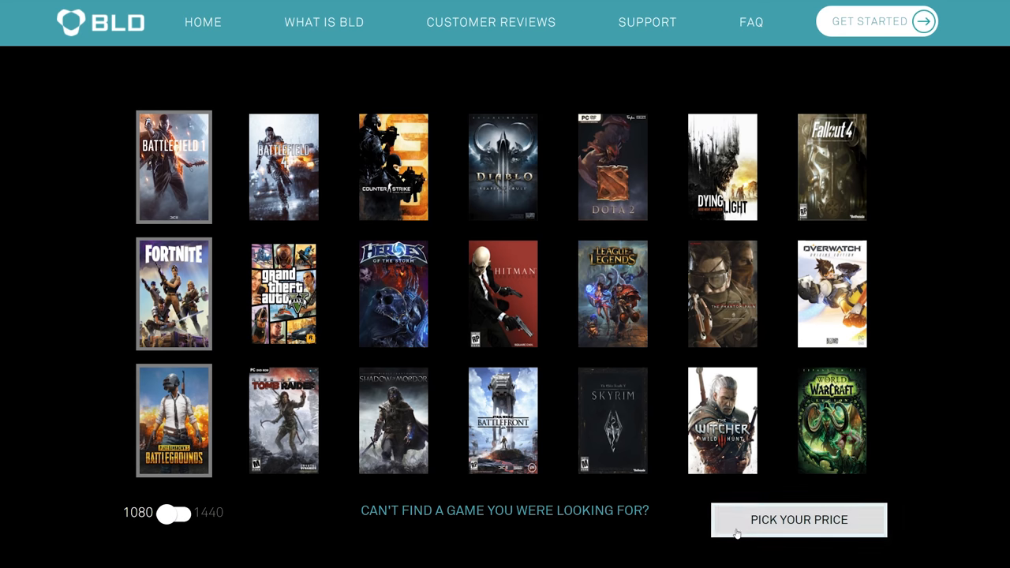
{"action": "left_click", "coordinate": [798, 519]}
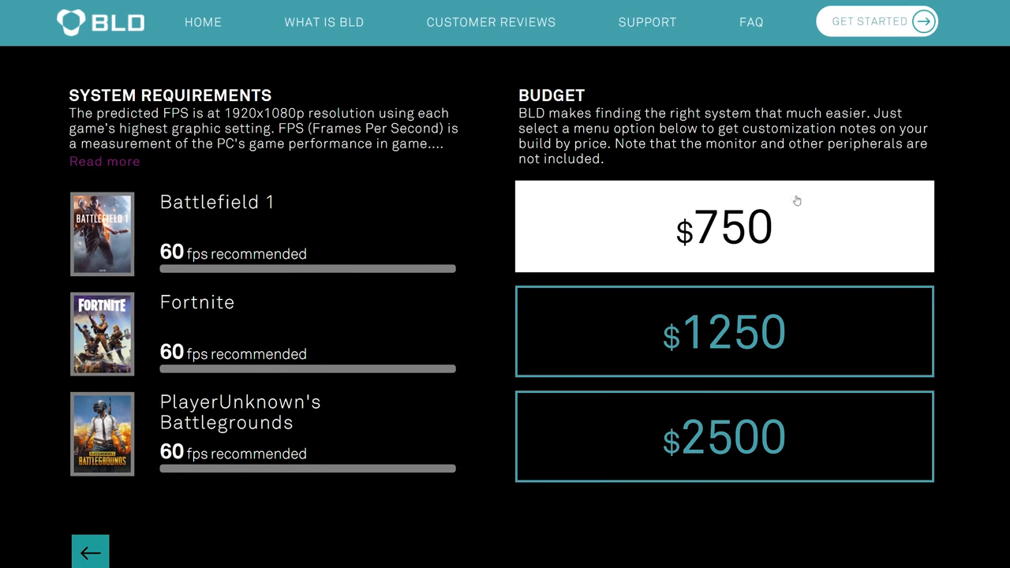
{"action": "mouse_move", "coordinate": [691, 221]}
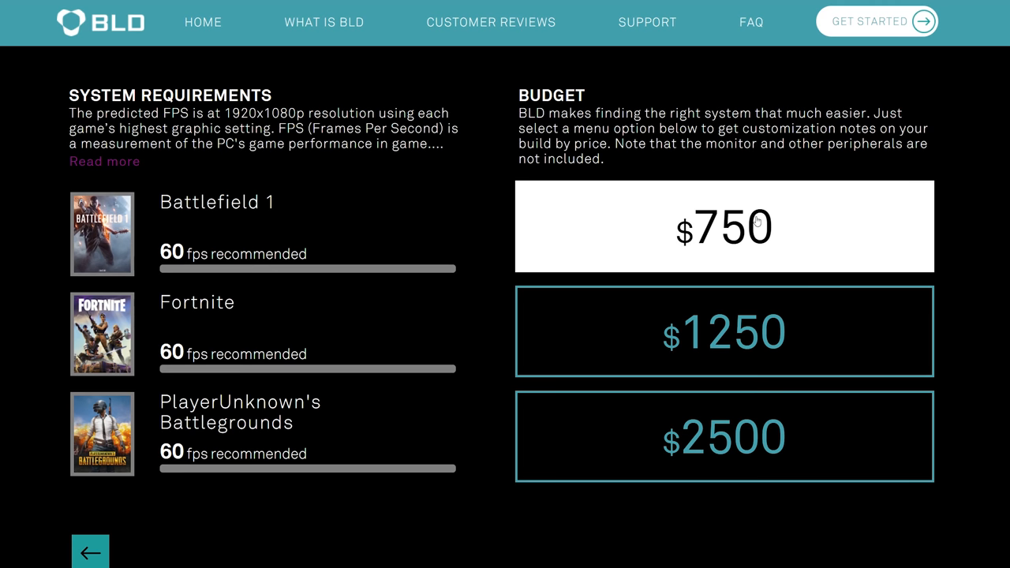
- Choose the $1250 budget, bringing up the $1,608.91 NZXT S340 recommendation
{"action": "left_click", "coordinate": [725, 331]}
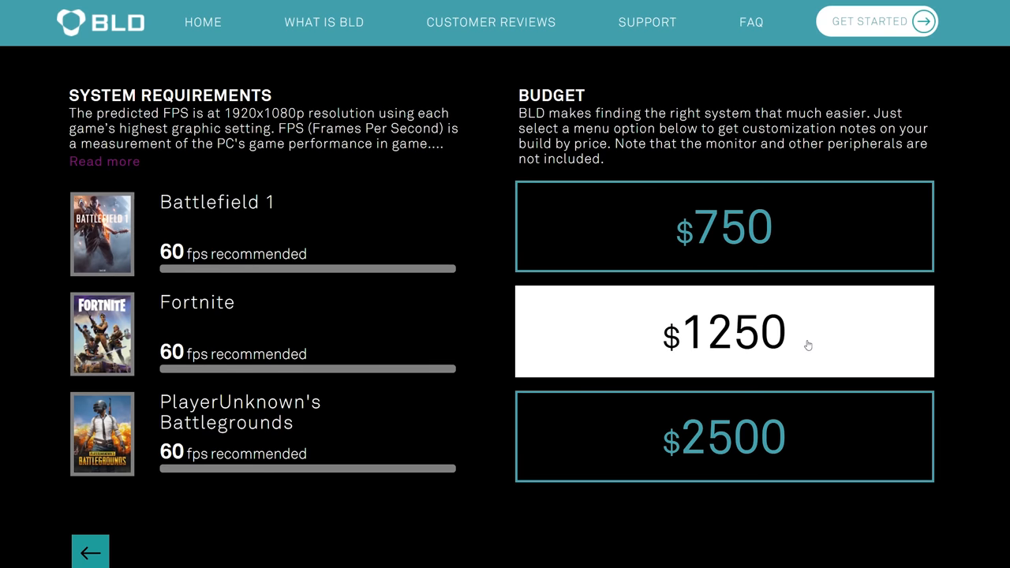
{"action": "mouse_move", "coordinate": [673, 379]}
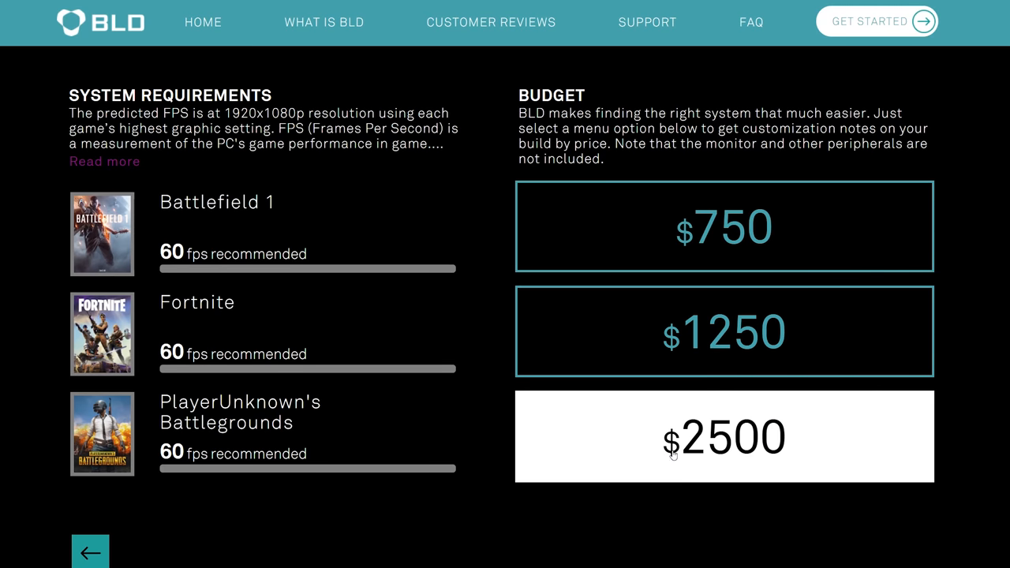
{"action": "mouse_move", "coordinate": [757, 415]}
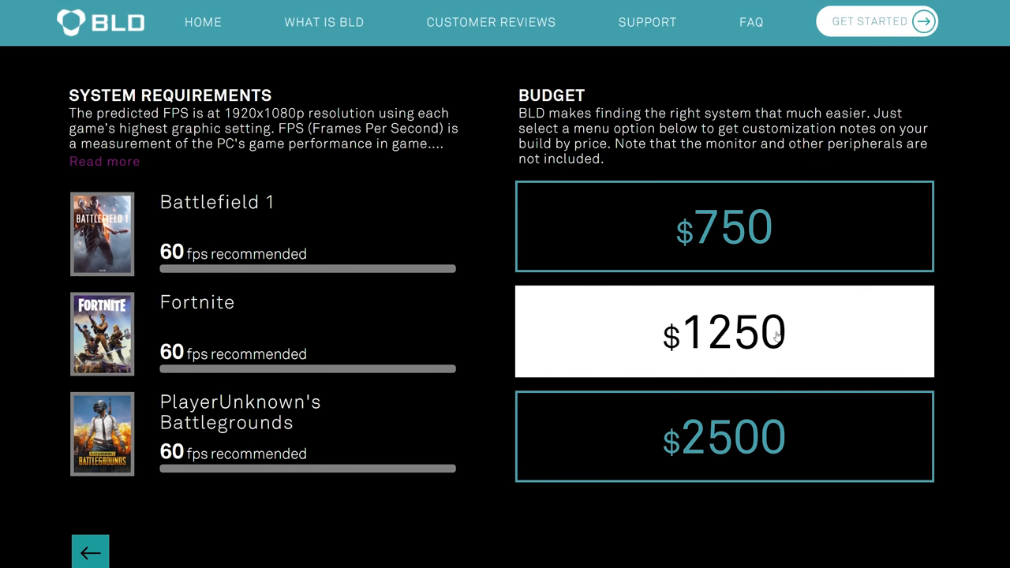
{"action": "left_click", "coordinate": [725, 331]}
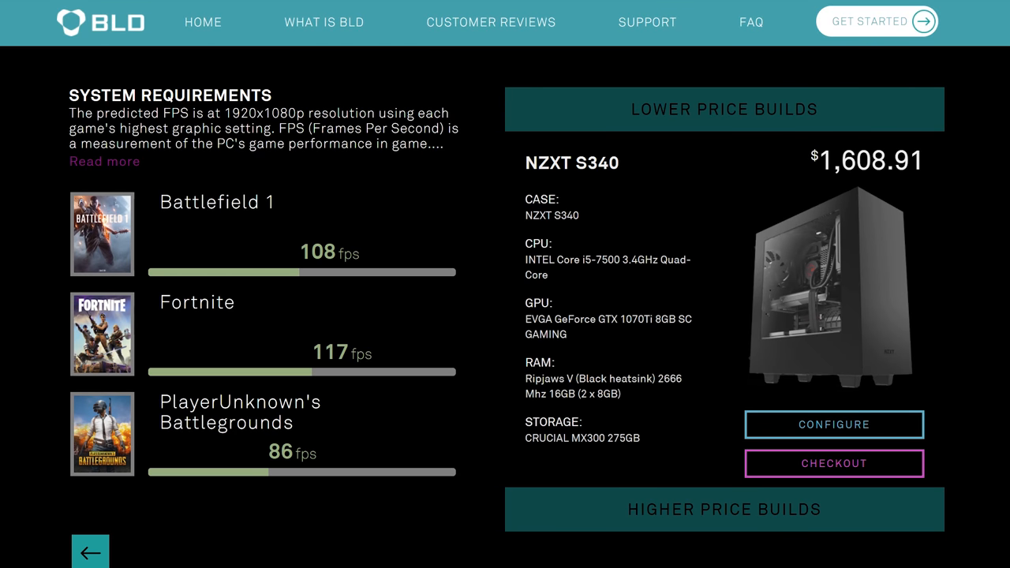
{"action": "mouse_move", "coordinate": [221, 451]}
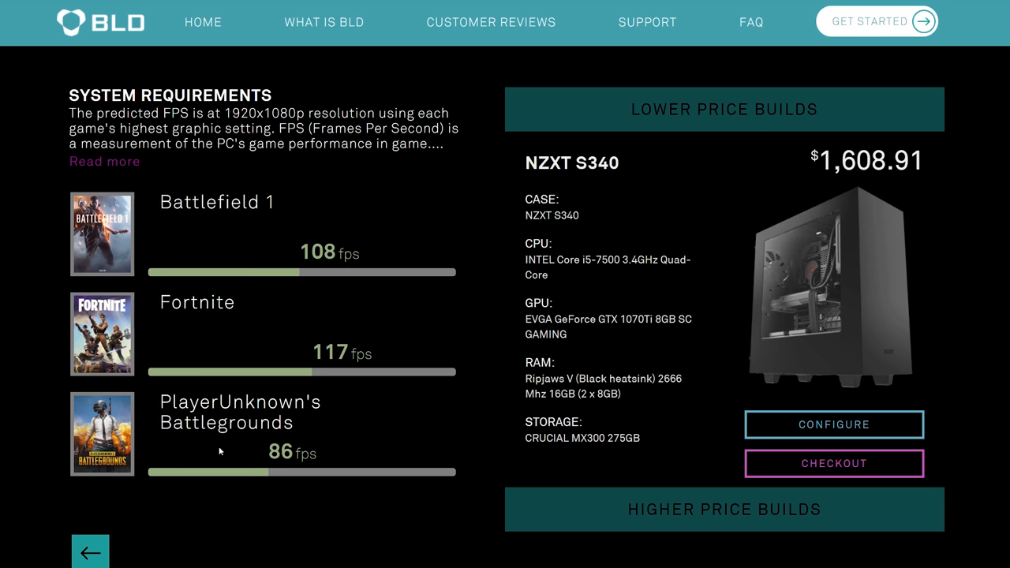
{"action": "mouse_move", "coordinate": [366, 248]}
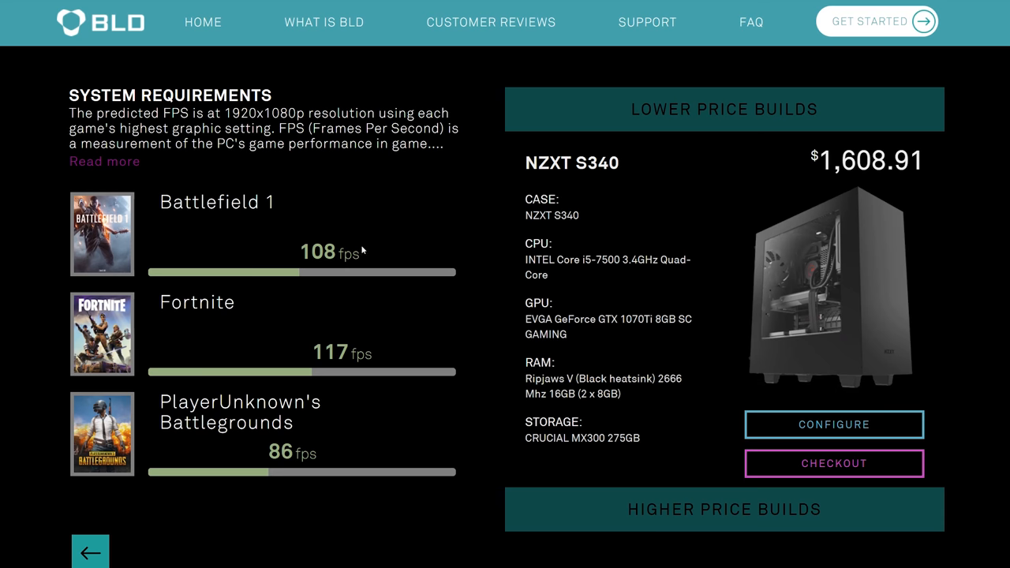
{"action": "mouse_move", "coordinate": [136, 235]}
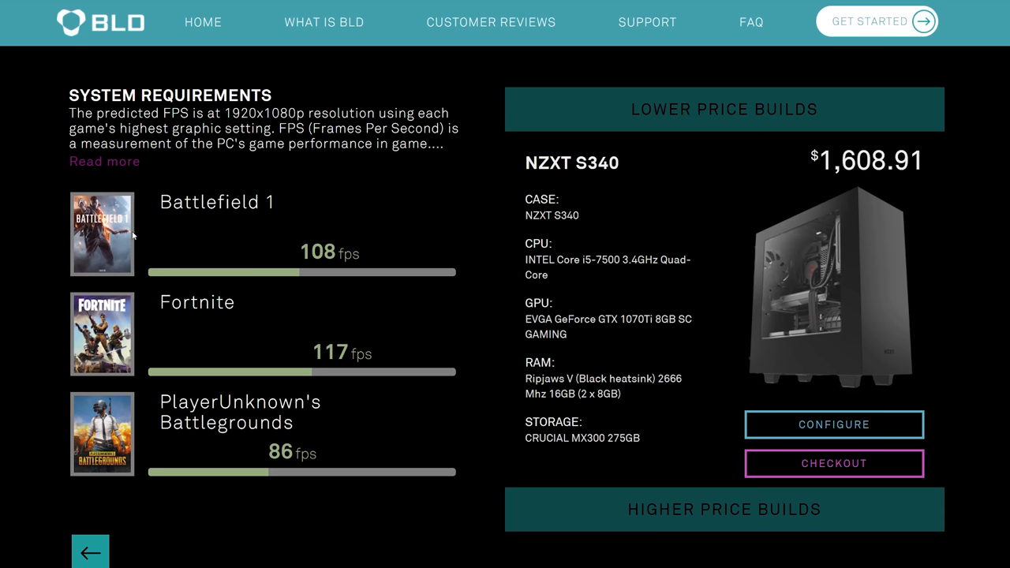
{"action": "mouse_move", "coordinate": [316, 432]}
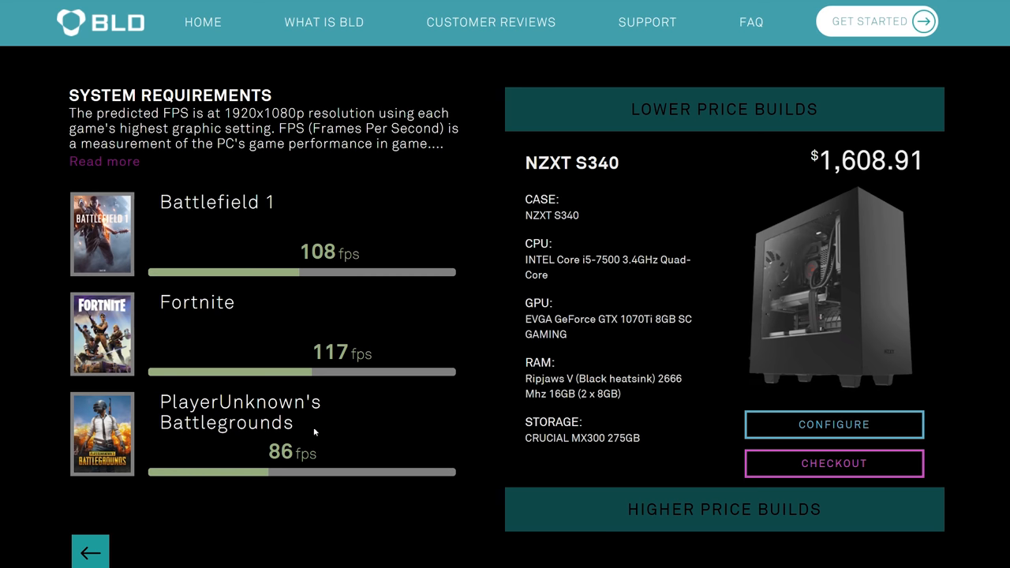
{"action": "mouse_move", "coordinate": [352, 284]}
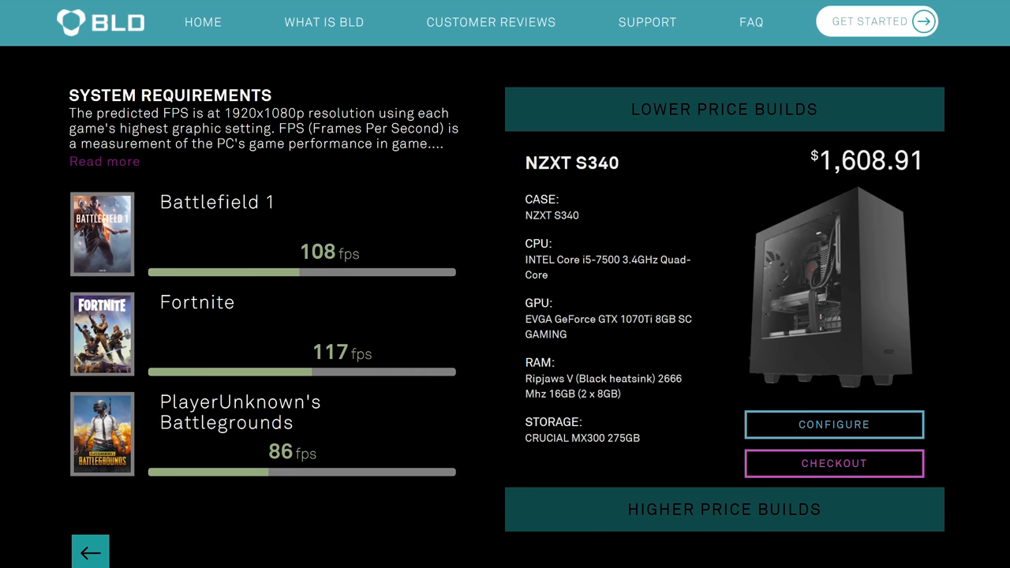
{"action": "mouse_move", "coordinate": [211, 324]}
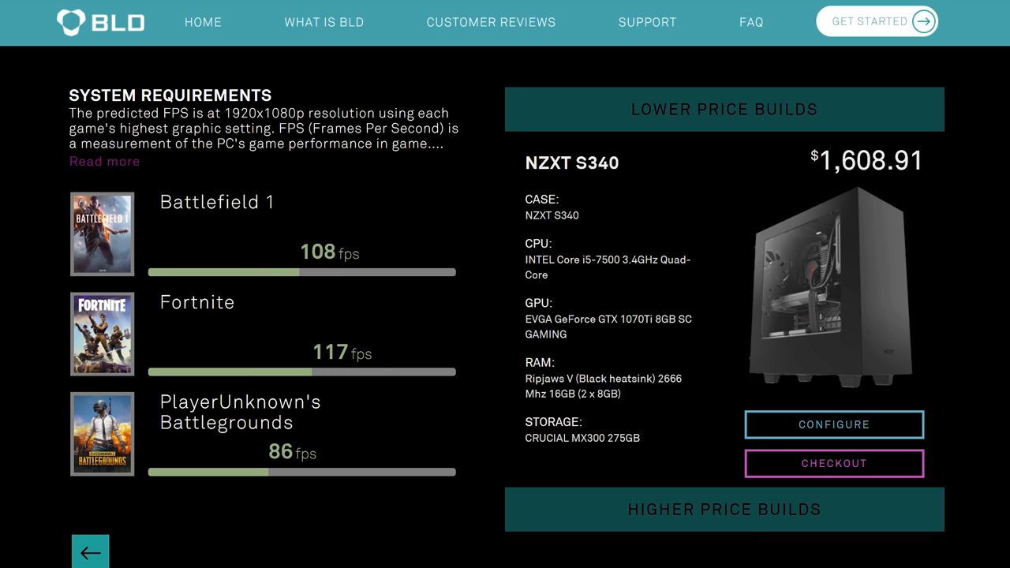
{"action": "mouse_move", "coordinate": [290, 417]}
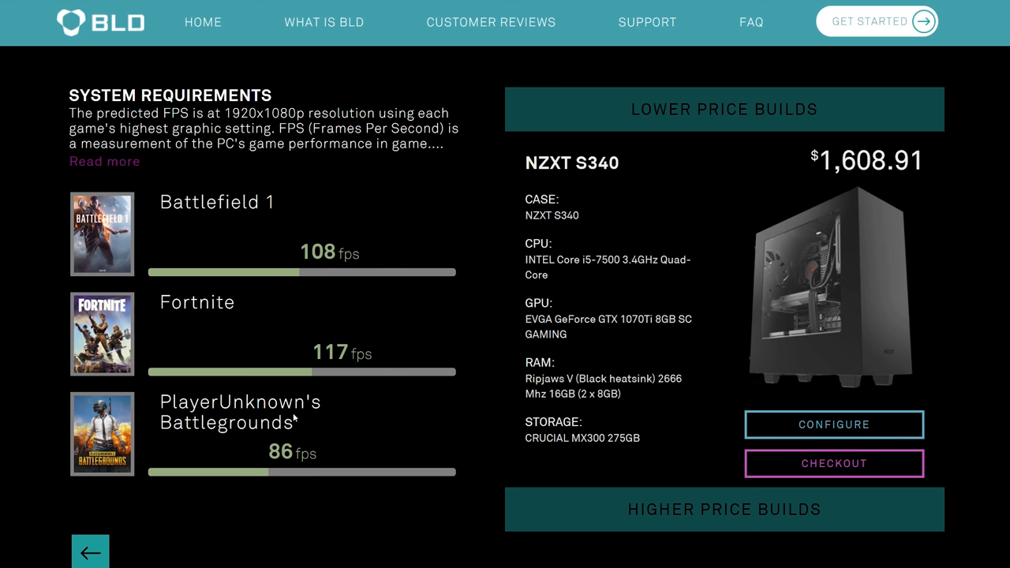
{"action": "mouse_move", "coordinate": [739, 125]}
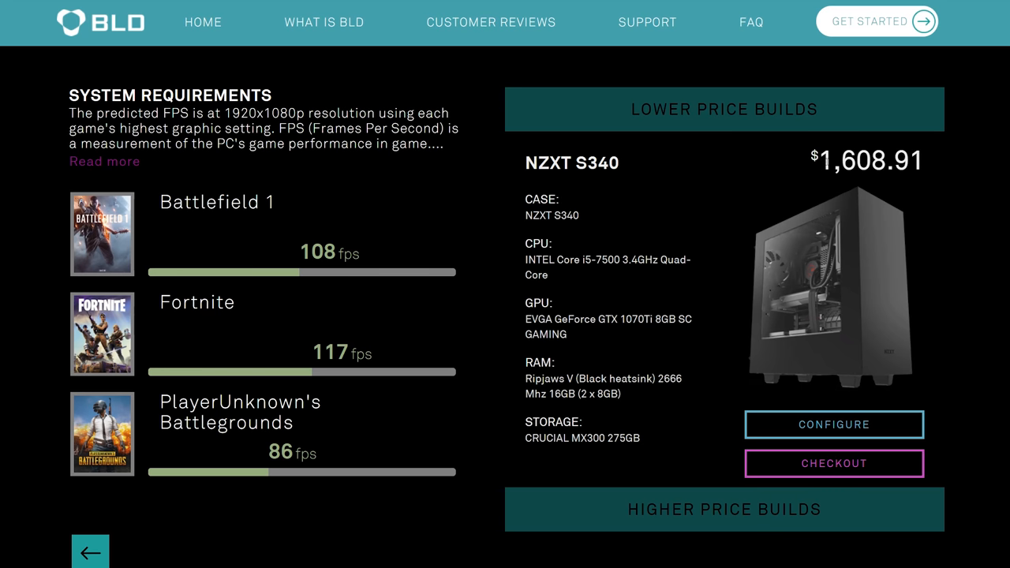
{"action": "mouse_move", "coordinate": [929, 172]}
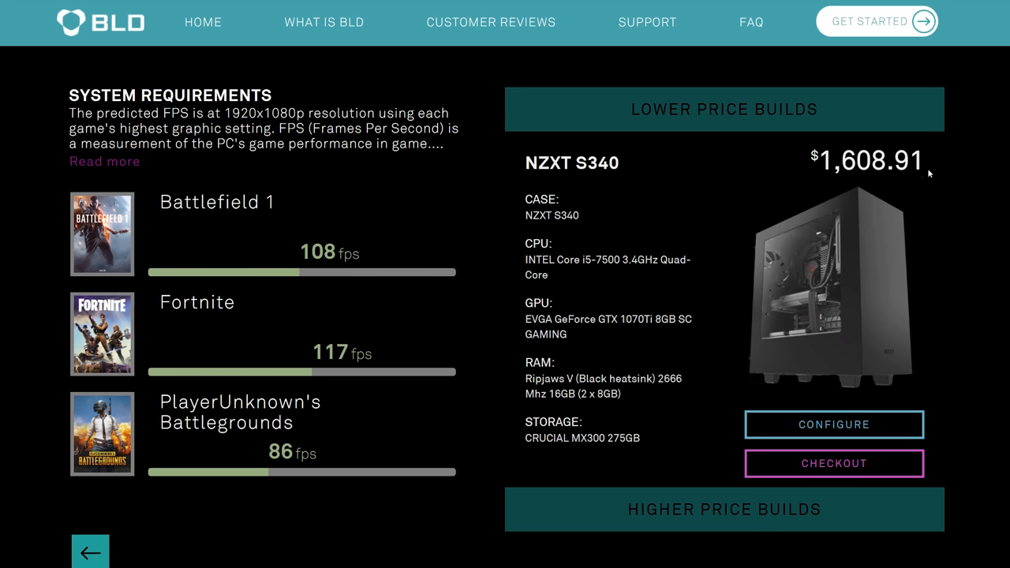
{"action": "mouse_move", "coordinate": [928, 175]}
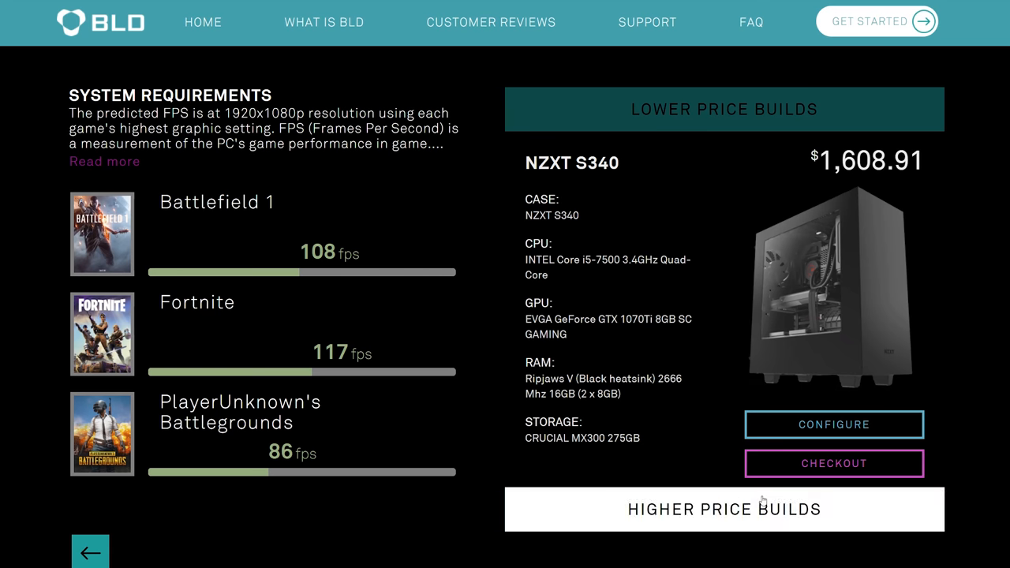
{"action": "mouse_move", "coordinate": [734, 522]}
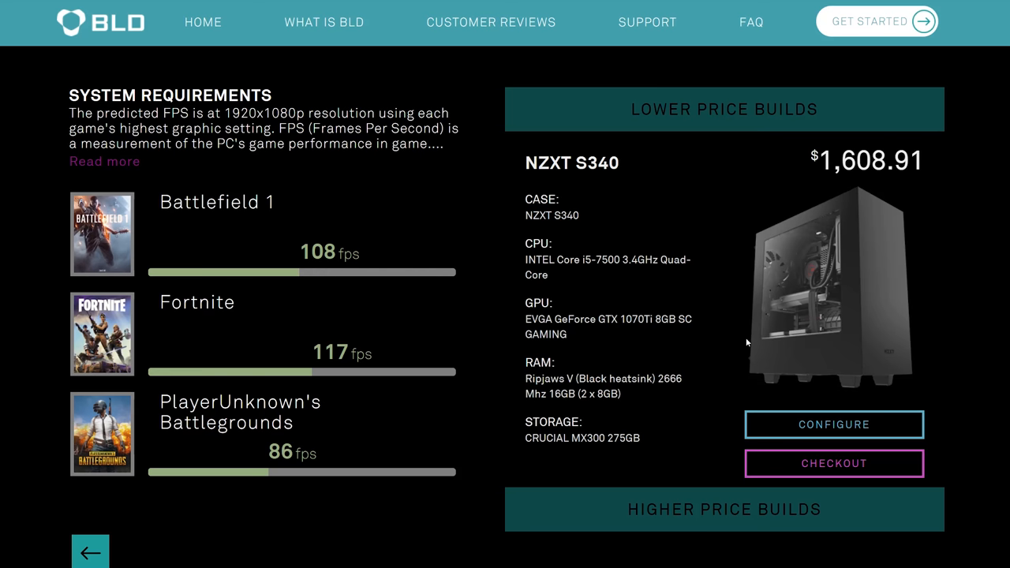
{"action": "mouse_move", "coordinate": [711, 361]}
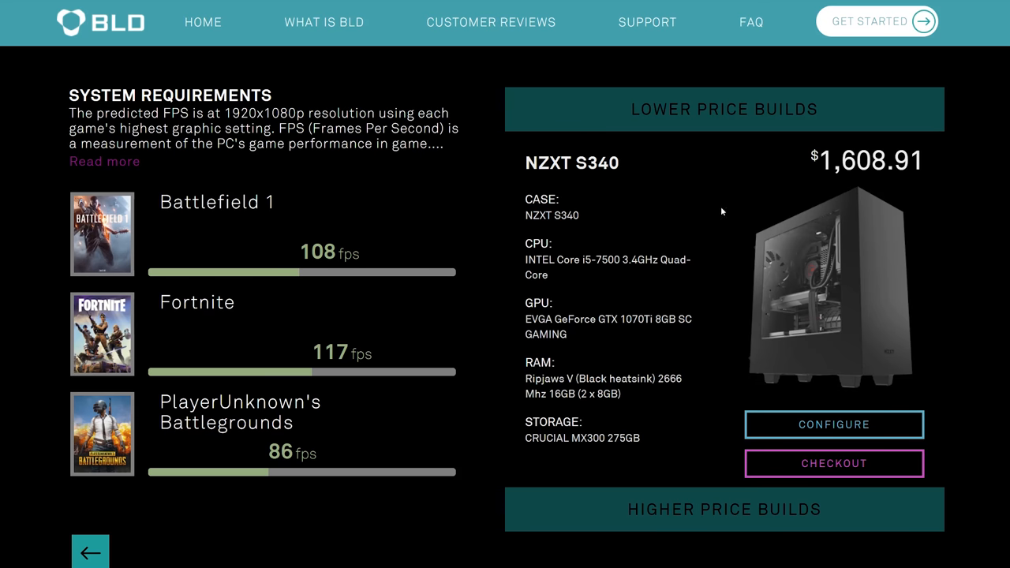
{"action": "mouse_move", "coordinate": [719, 295]}
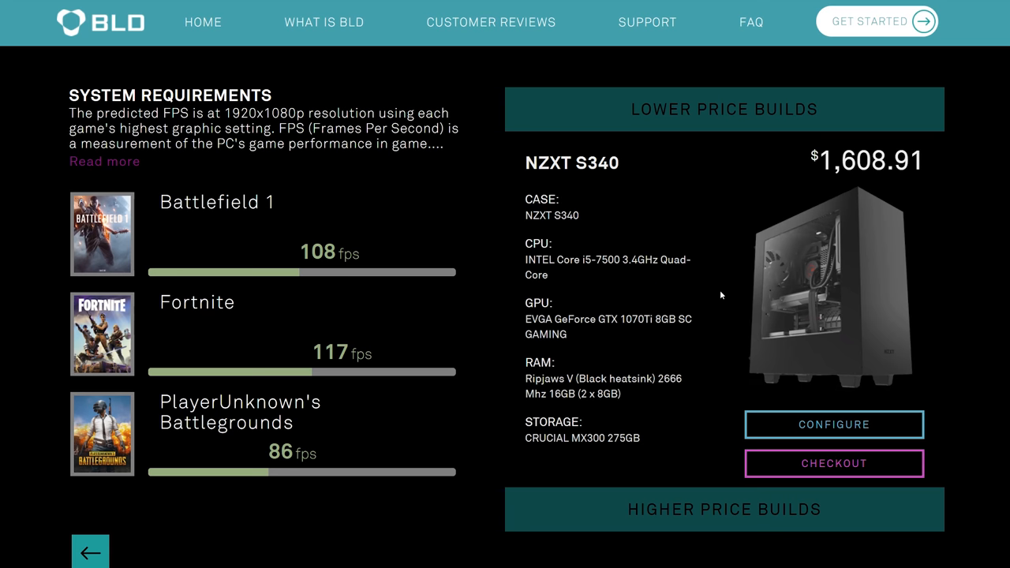
{"action": "mouse_move", "coordinate": [612, 295]}
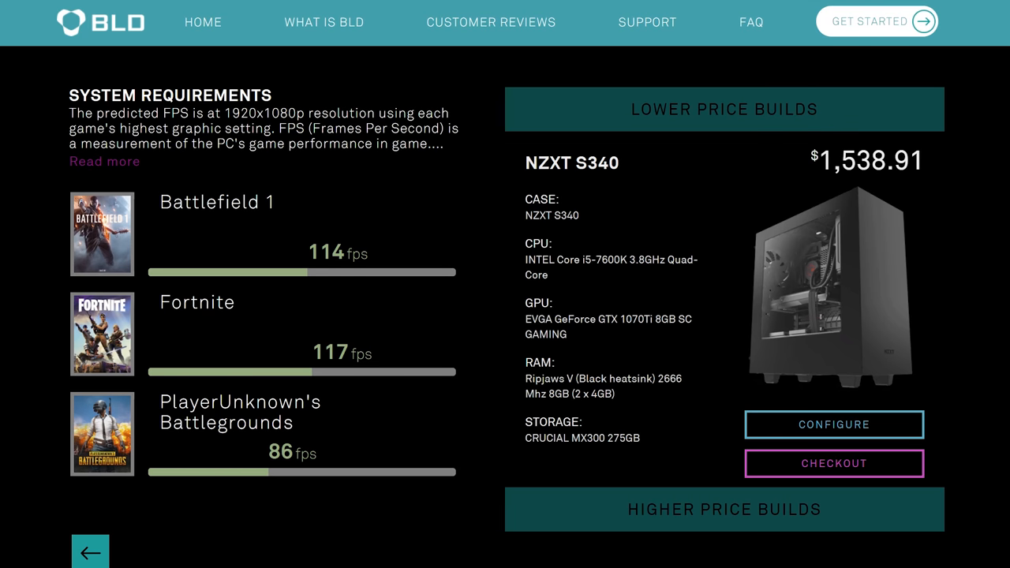
{"action": "mouse_move", "coordinate": [879, 186]}
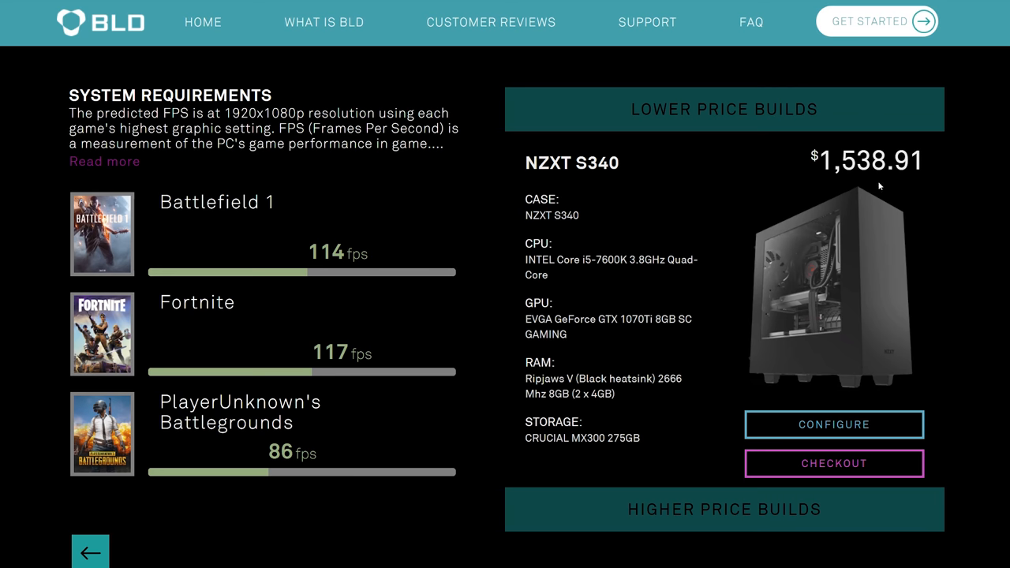
{"action": "mouse_move", "coordinate": [656, 303]}
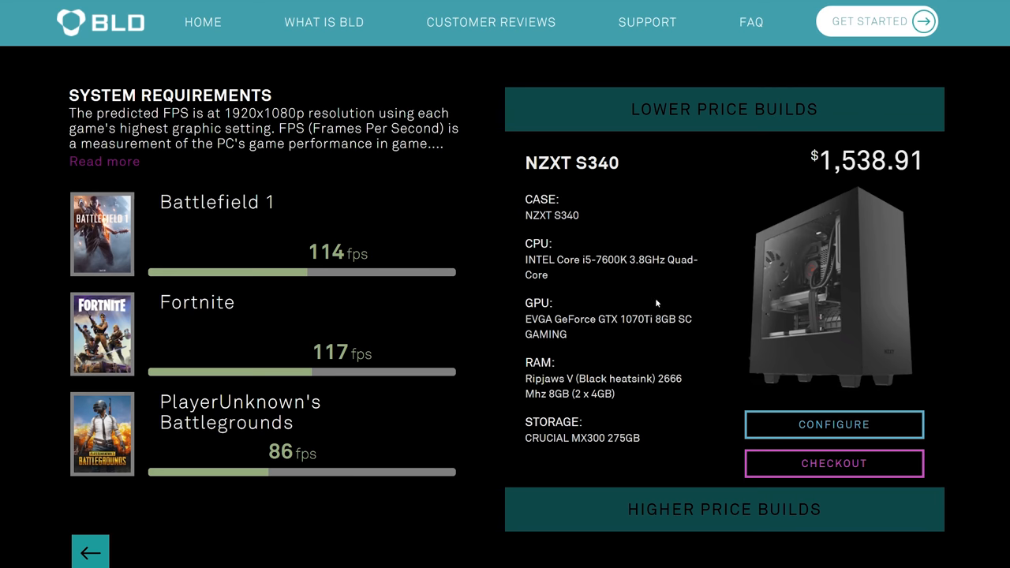
- Show the lower-priced $1,538.91 S340 build with the Core i5-7600K
{"action": "double_click", "coordinate": [606, 260]}
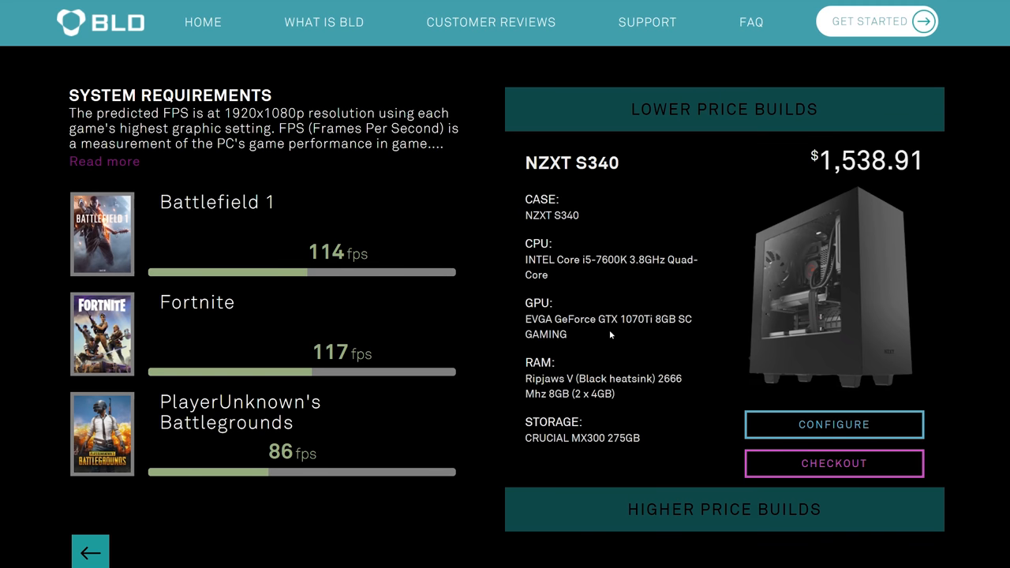
{"action": "mouse_move", "coordinate": [609, 411]}
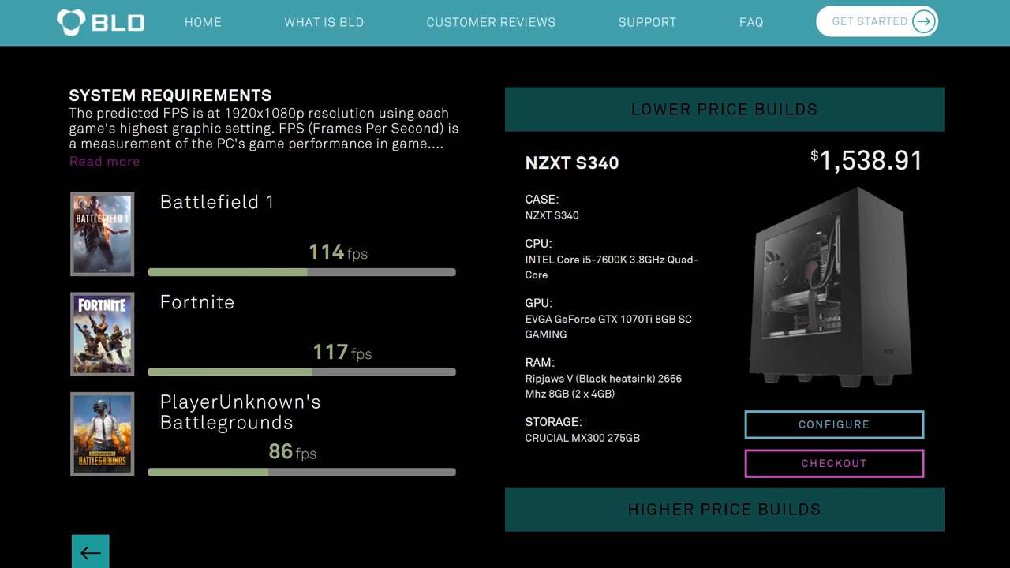
{"action": "mouse_move", "coordinate": [663, 412]}
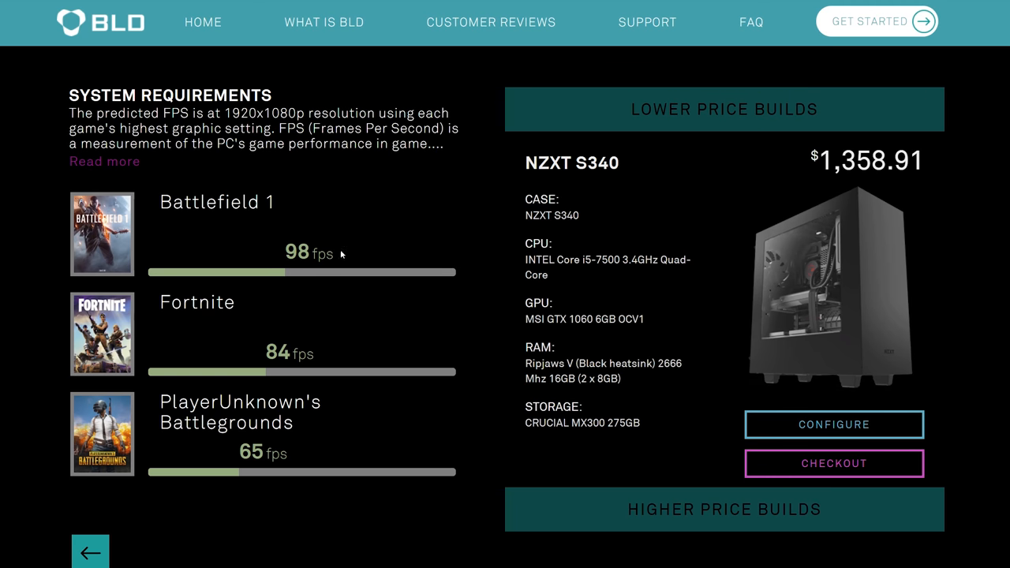
{"action": "mouse_move", "coordinate": [823, 188]}
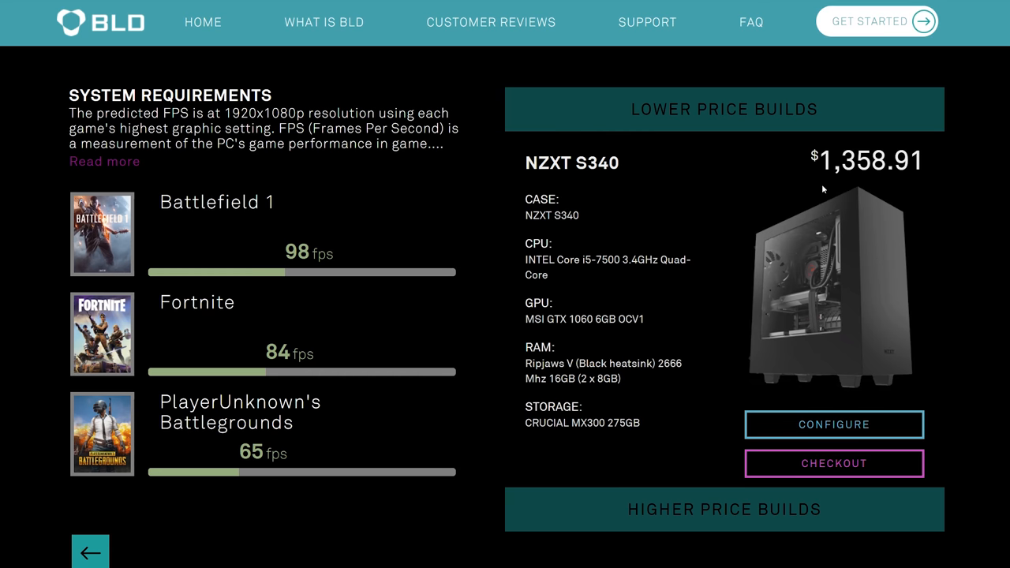
{"action": "mouse_move", "coordinate": [653, 238]}
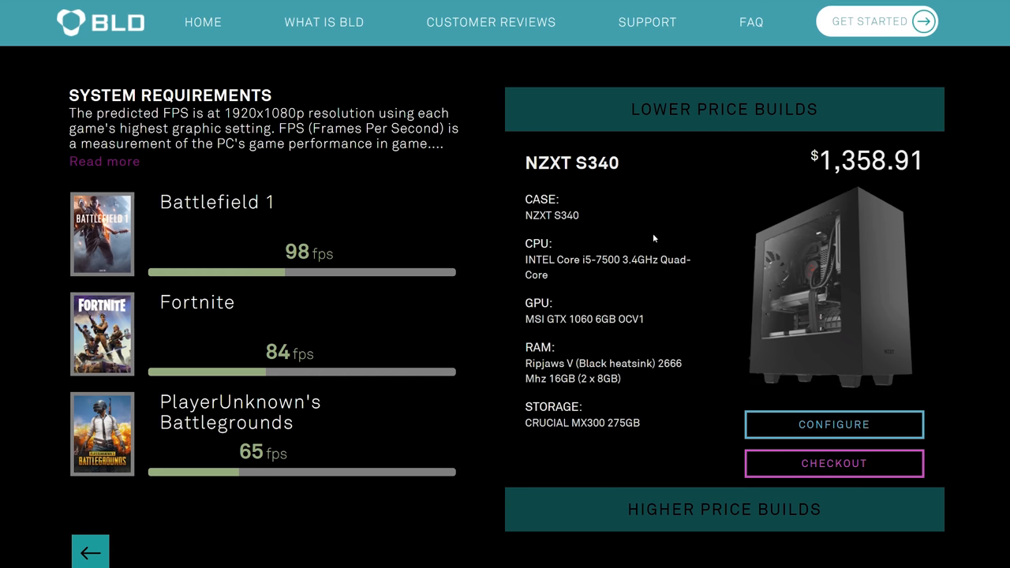
{"action": "mouse_move", "coordinate": [631, 350]}
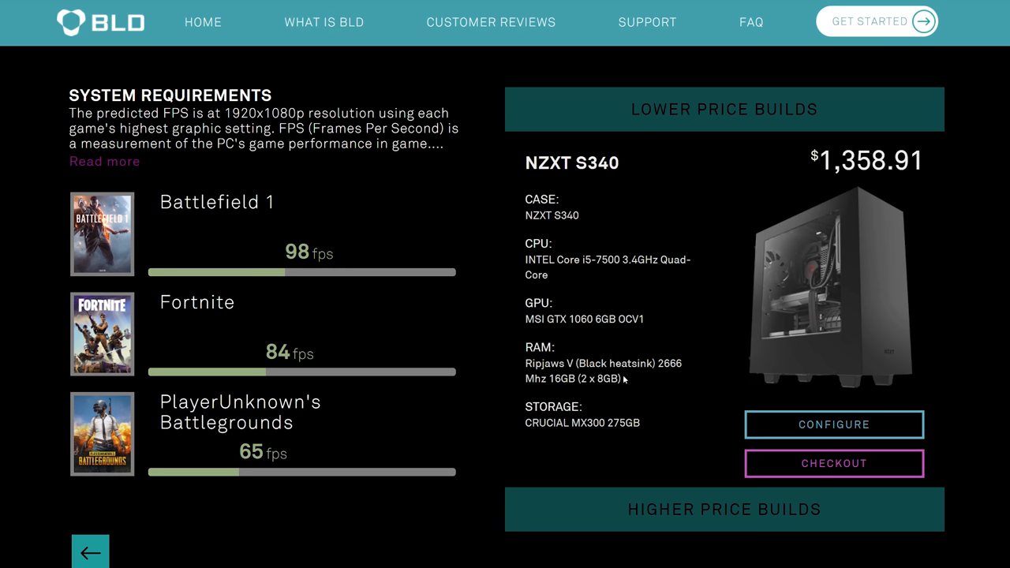
{"action": "mouse_move", "coordinate": [581, 402]}
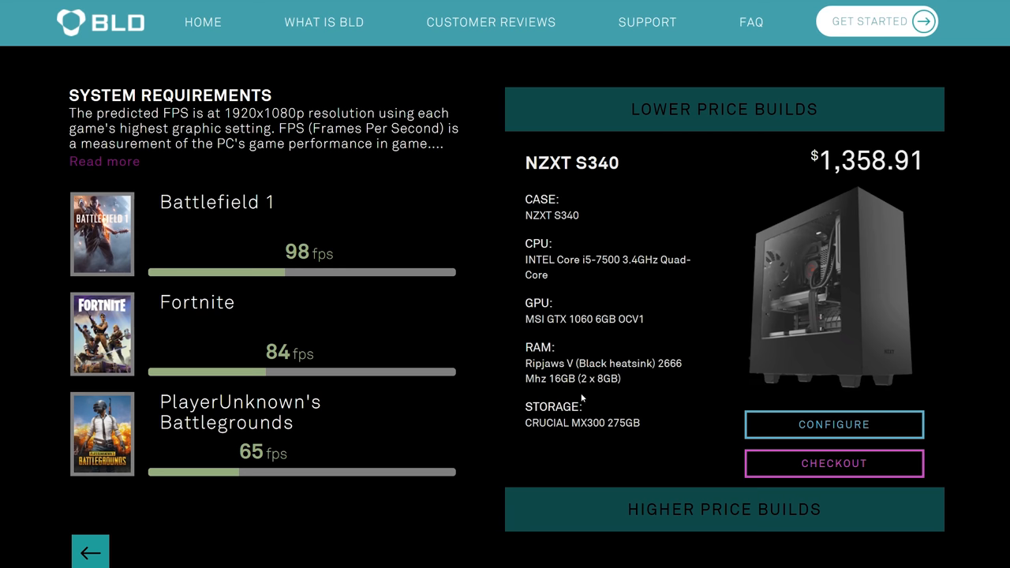
{"action": "mouse_move", "coordinate": [680, 400]}
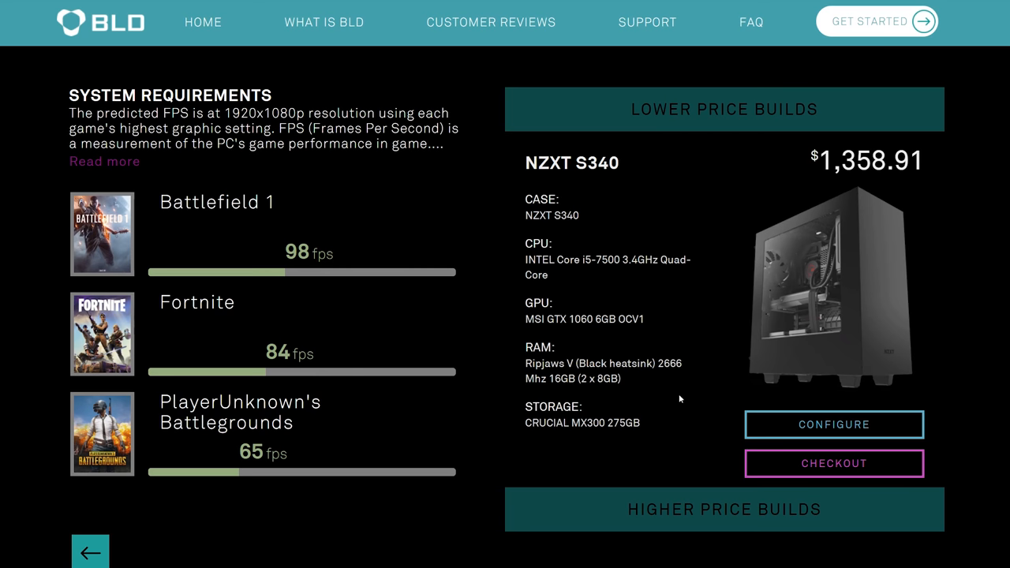
{"action": "mouse_move", "coordinate": [725, 394]}
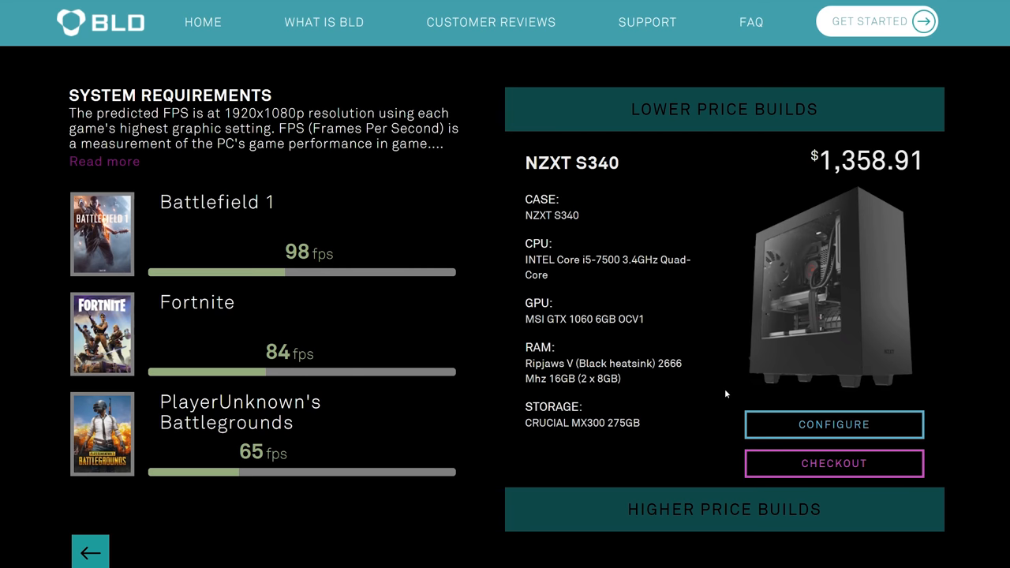
{"action": "mouse_move", "coordinate": [908, 401]}
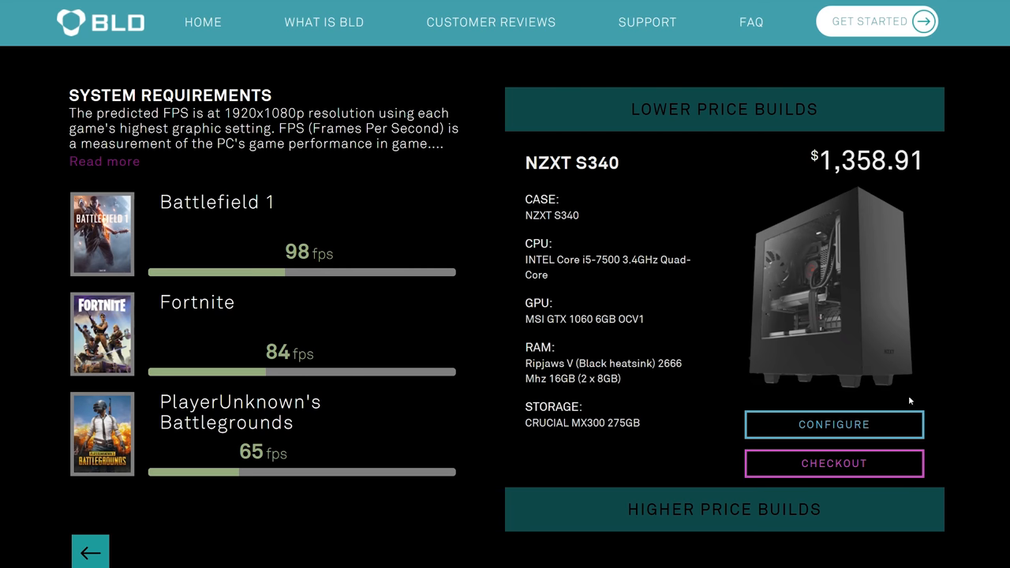
{"action": "mouse_move", "coordinate": [555, 240]}
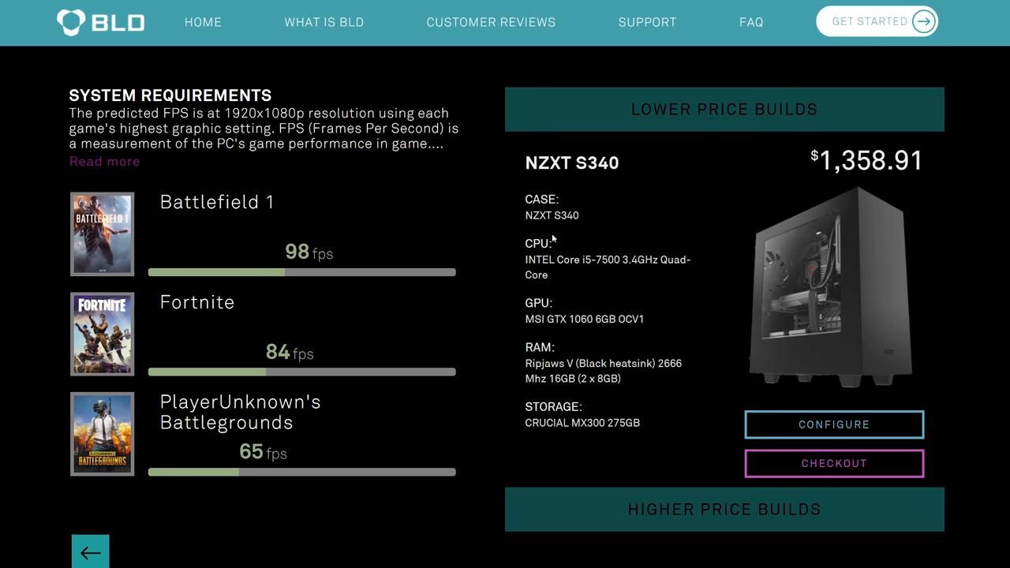
{"action": "mouse_move", "coordinate": [625, 287]}
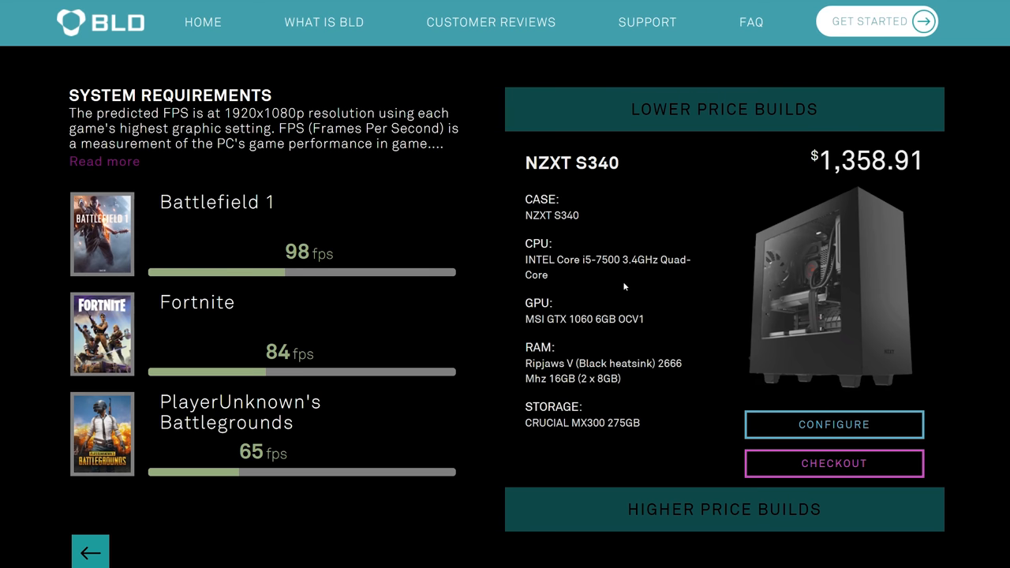
{"action": "mouse_move", "coordinate": [417, 258]}
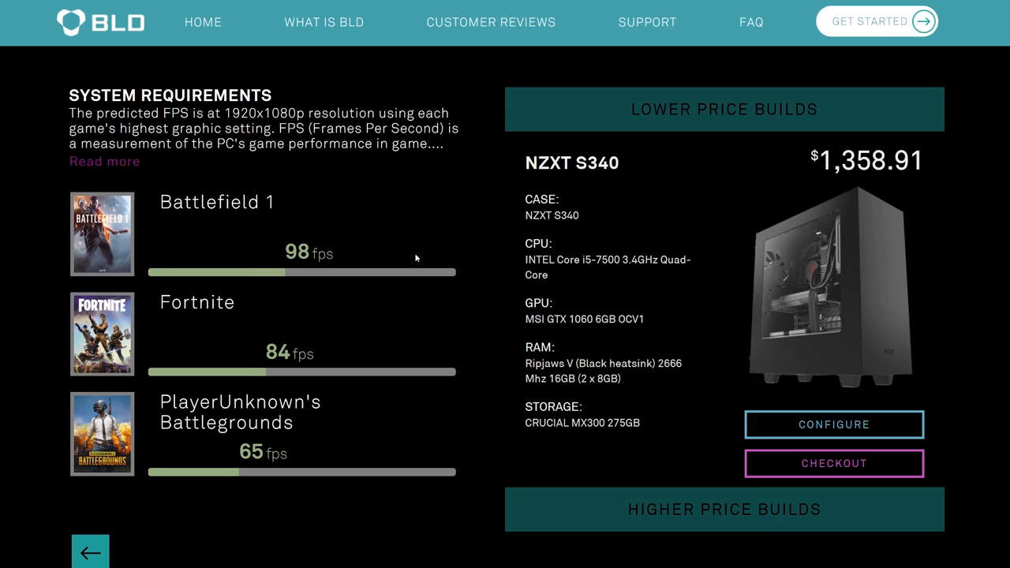
{"action": "mouse_move", "coordinate": [896, 231]}
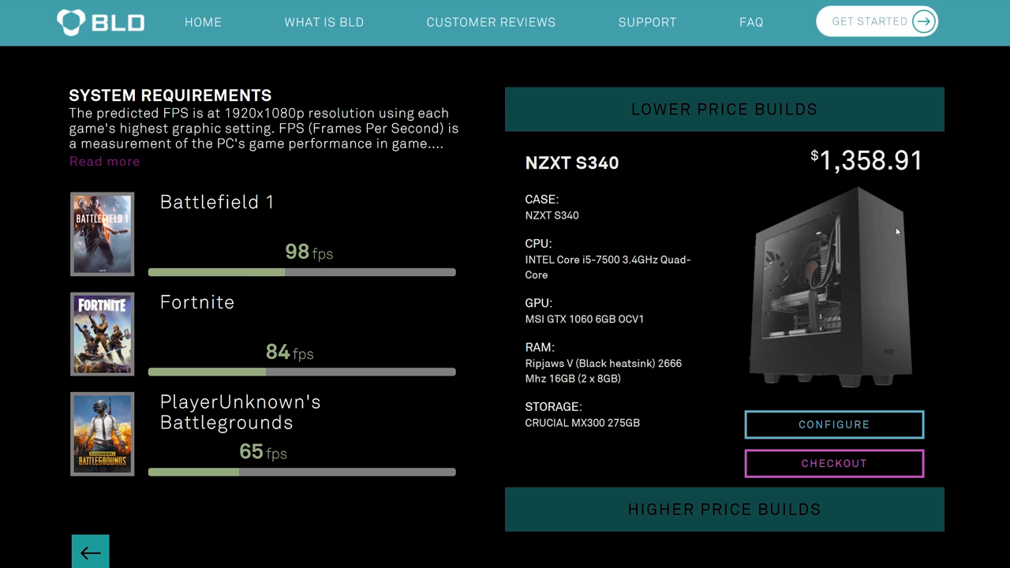
{"action": "mouse_move", "coordinate": [758, 269]}
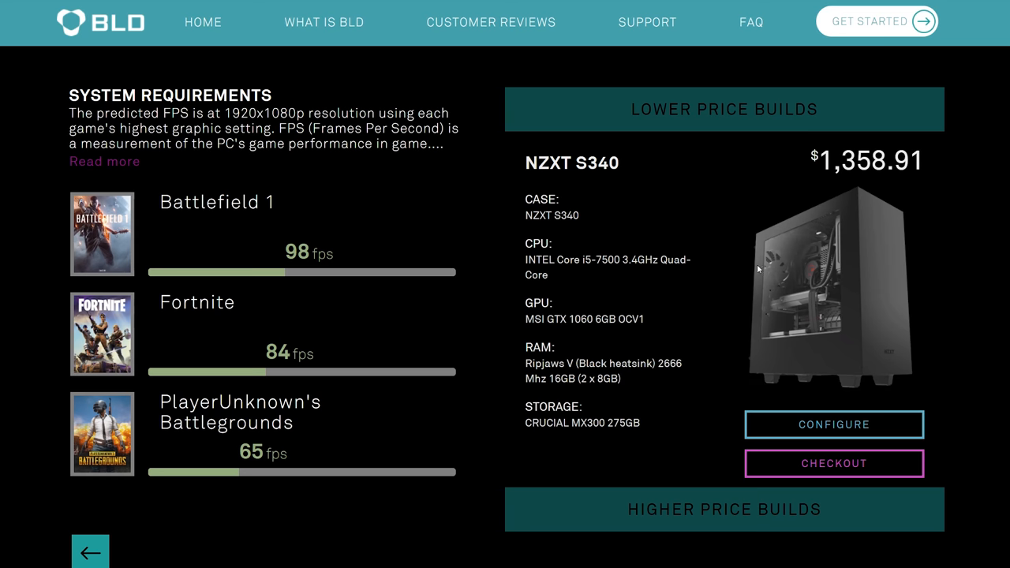
{"action": "mouse_move", "coordinate": [874, 423]}
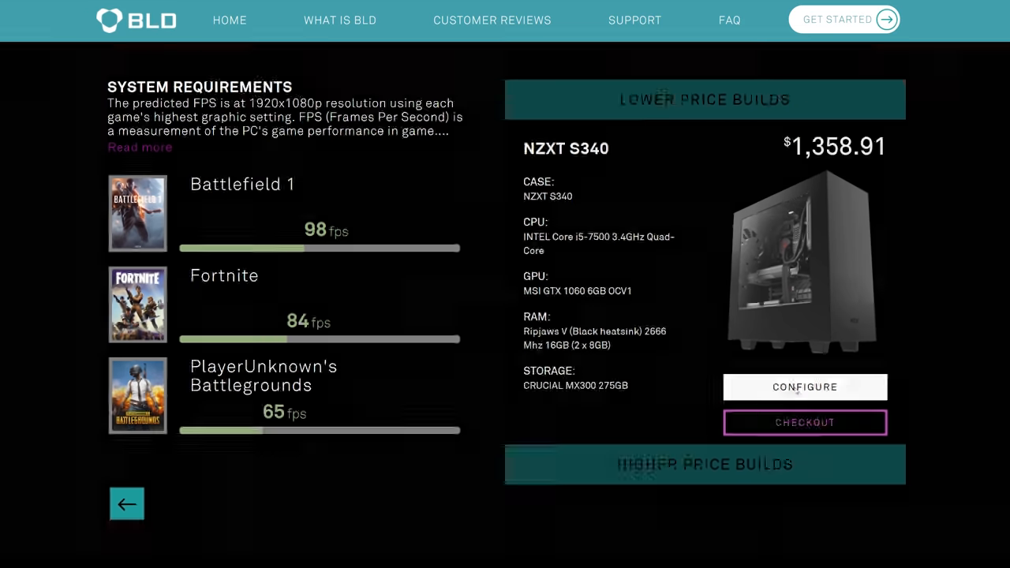
- Start customizing the build and select the NZXT S340 Elite case, total $1,373.91
{"action": "left_click", "coordinate": [805, 386]}
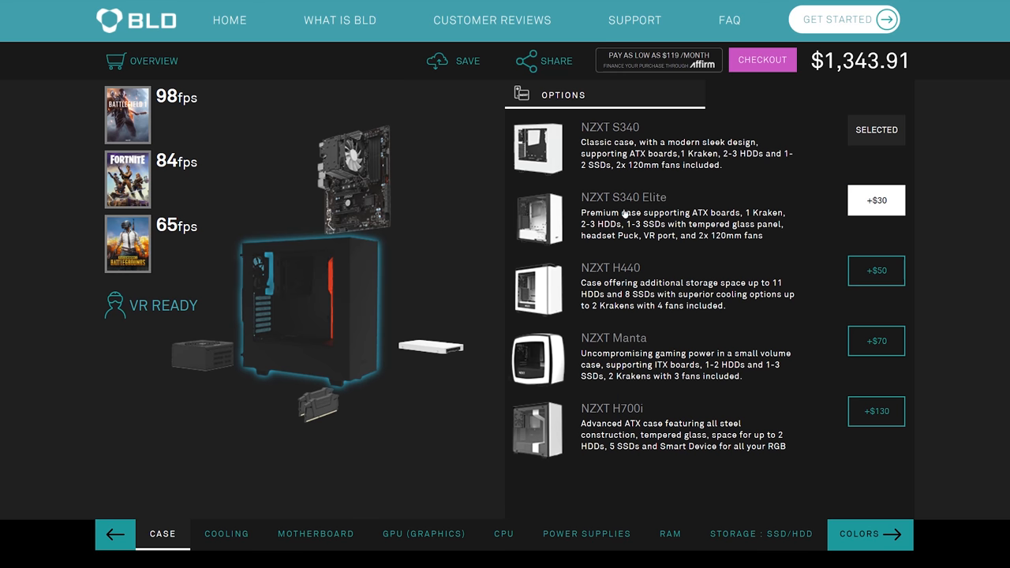
{"action": "left_click", "coordinate": [876, 198]}
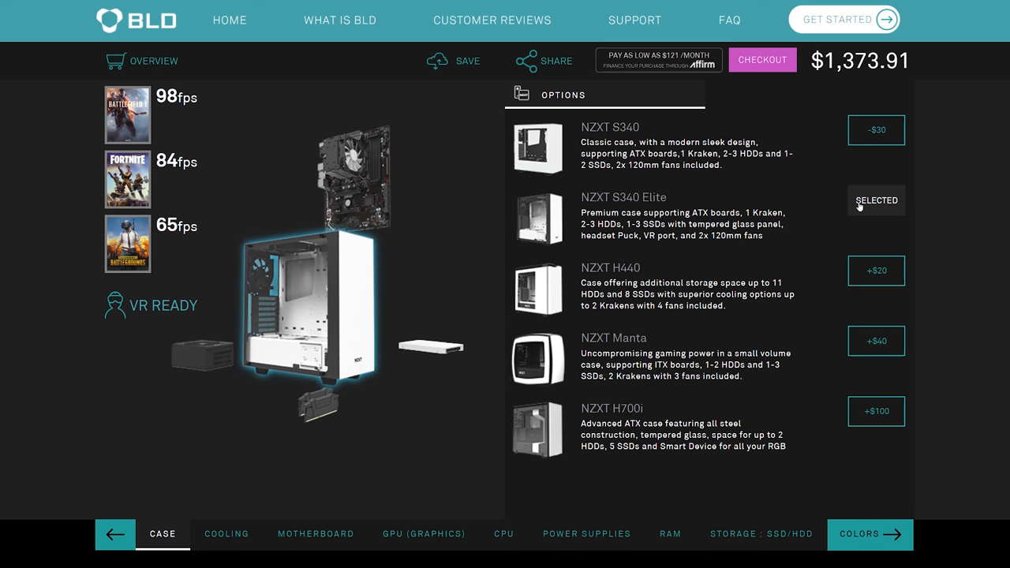
{"action": "mouse_move", "coordinate": [842, 230]}
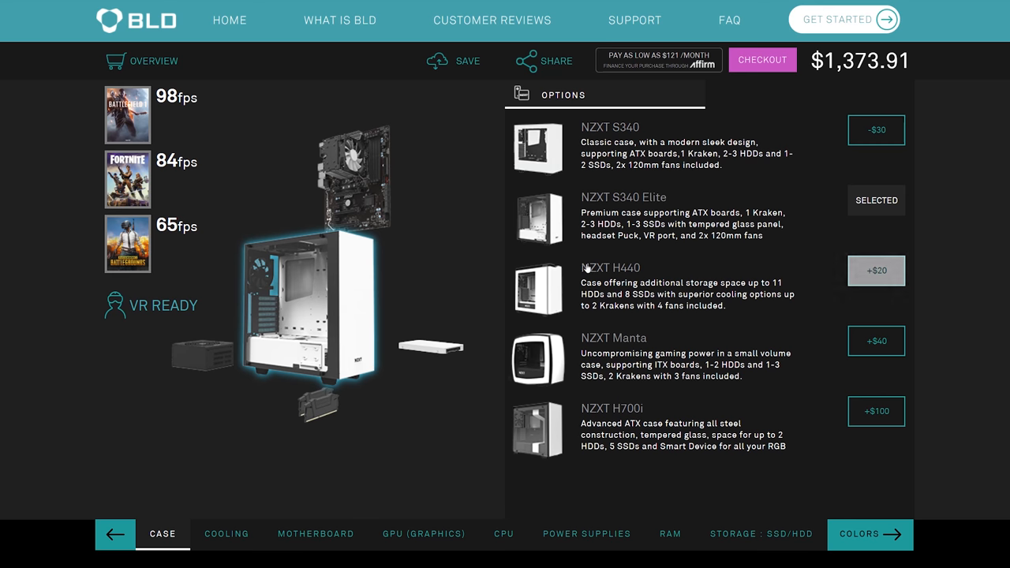
- Review the cooler choices, then the motherboard list with MSI Z270-A Pro selected
{"action": "left_click", "coordinate": [227, 533]}
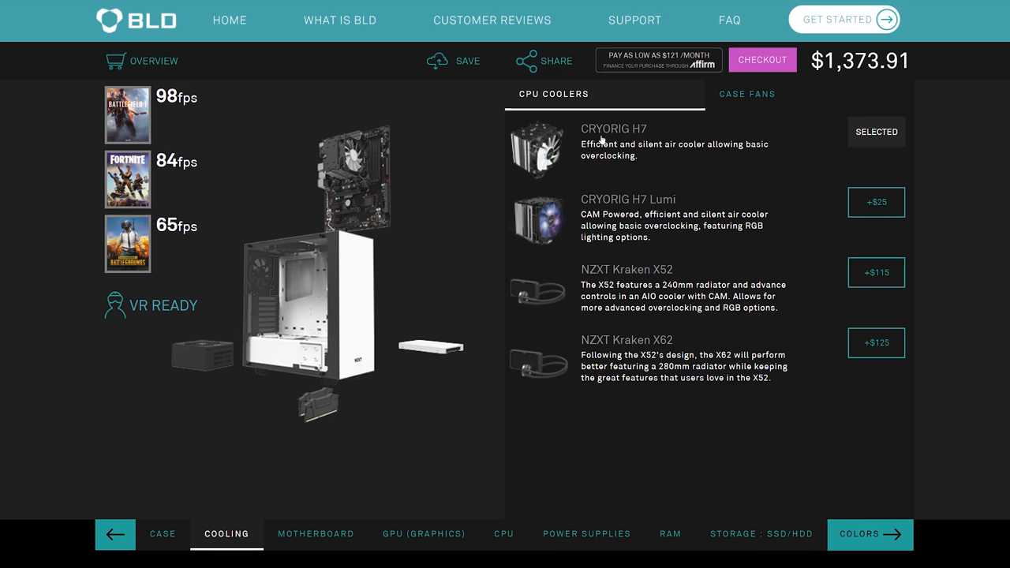
{"action": "mouse_move", "coordinate": [876, 202]}
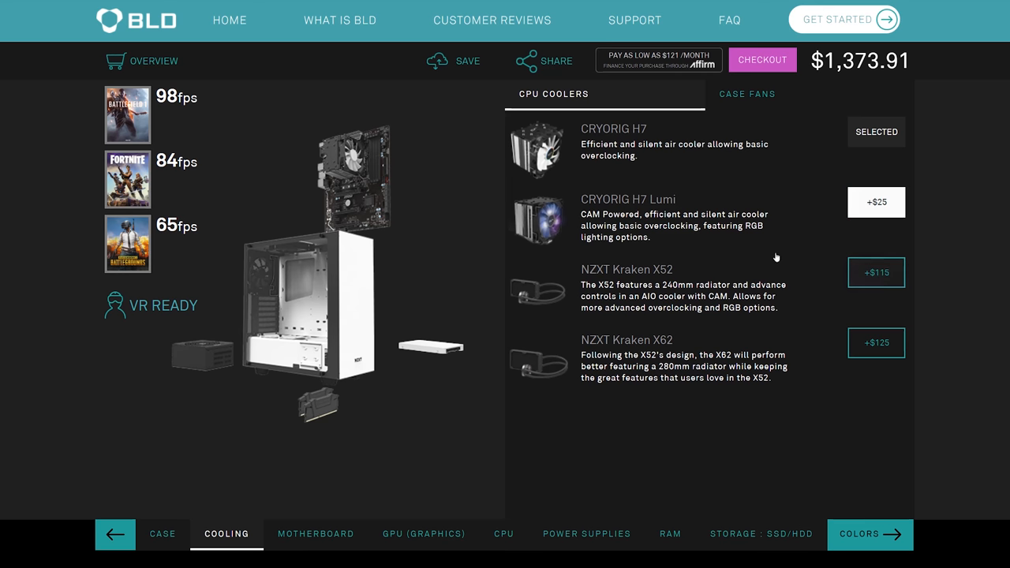
{"action": "mouse_move", "coordinate": [701, 354]}
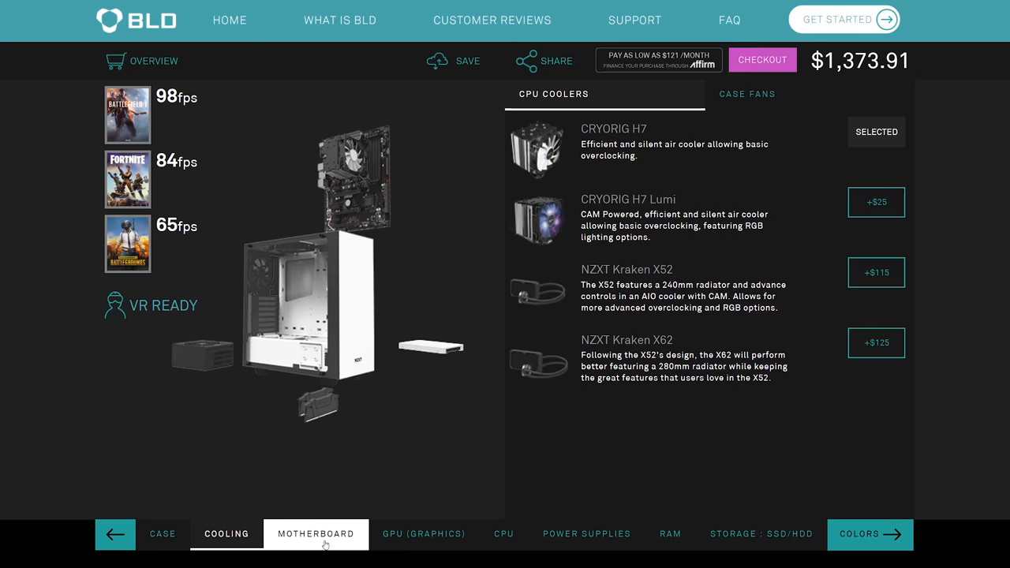
{"action": "left_click", "coordinate": [314, 533]}
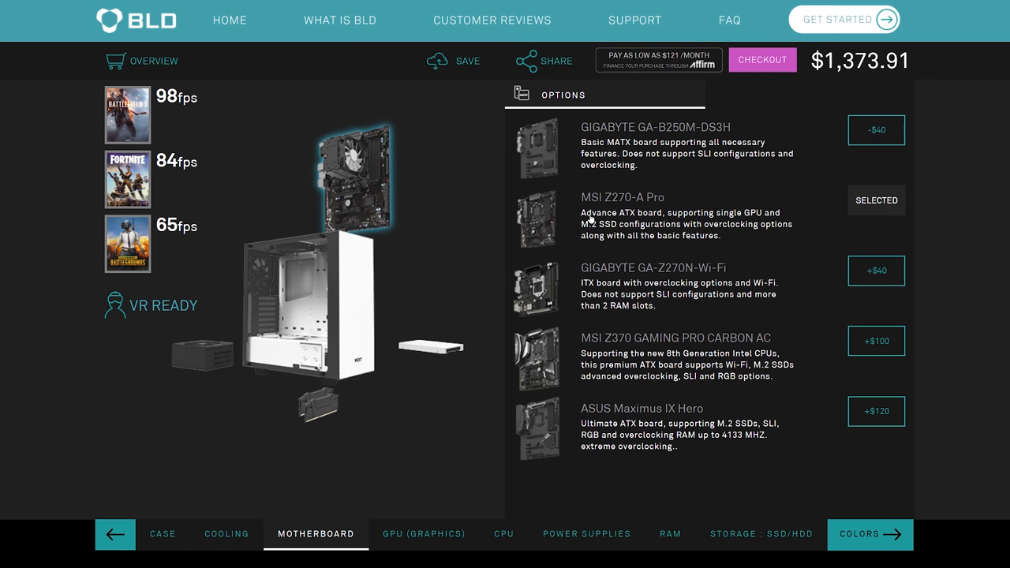
{"action": "mouse_move", "coordinate": [635, 215]}
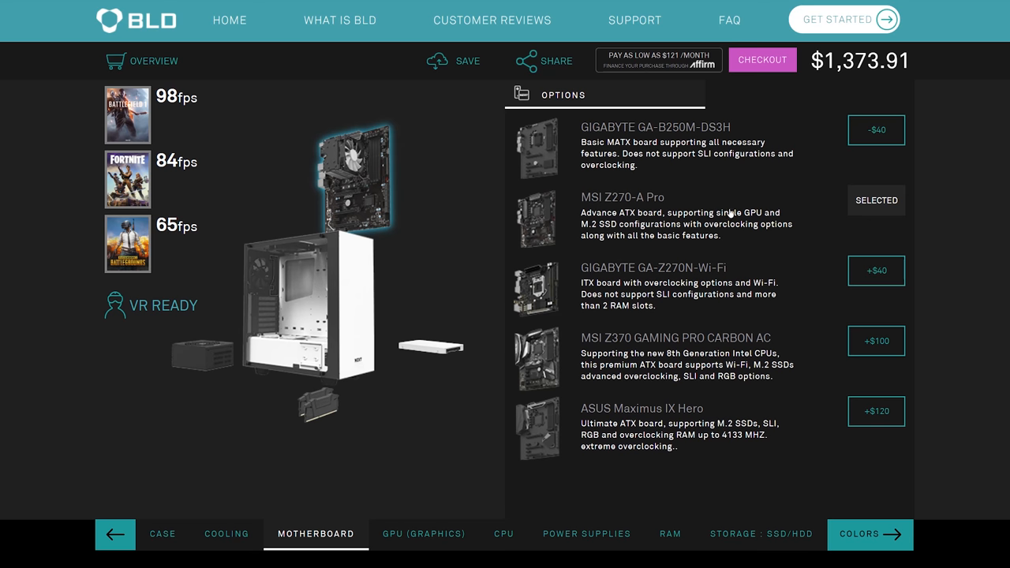
{"action": "mouse_move", "coordinate": [650, 231]}
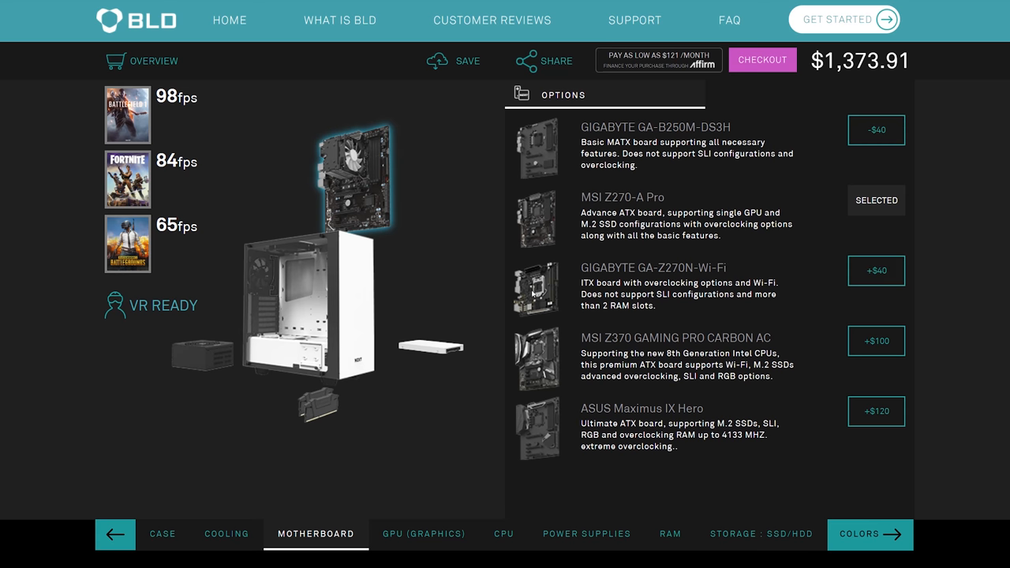
- Upgrade to the Core i5-7600K (+$20) and NZXT Kraken X52 cooler (+$115), total $1,508.91
{"action": "left_click", "coordinate": [505, 533]}
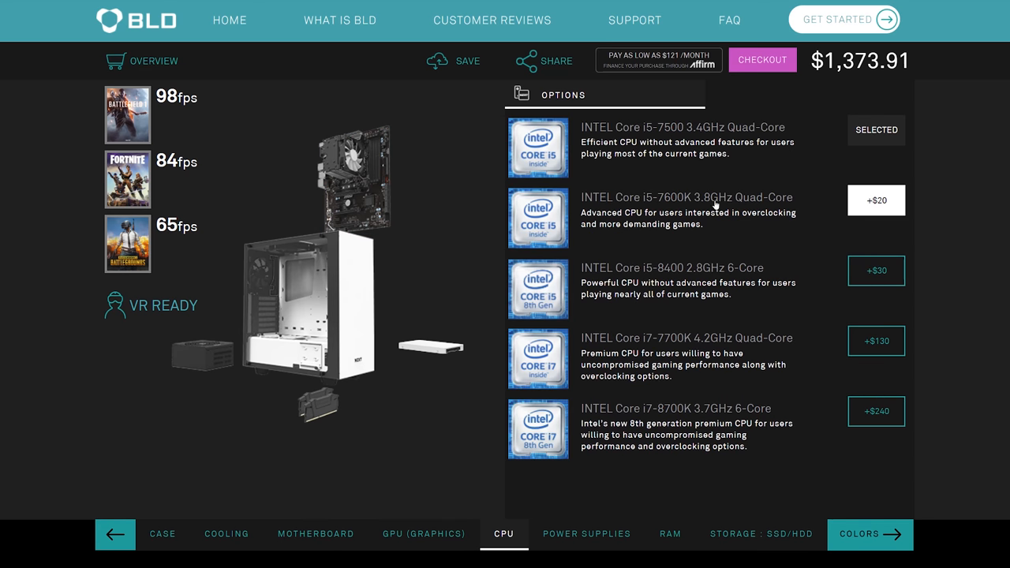
{"action": "left_click", "coordinate": [876, 199]}
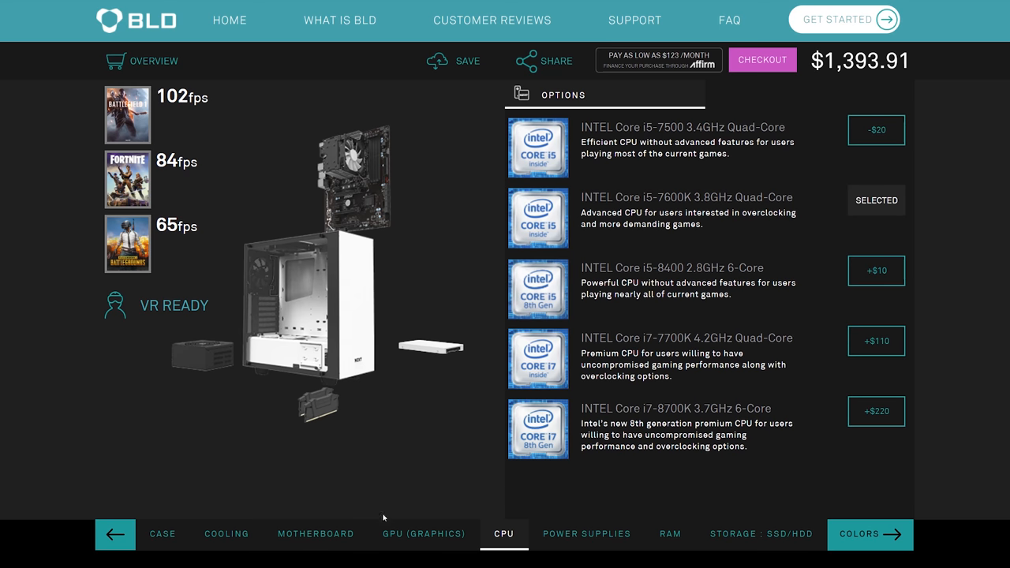
{"action": "left_click", "coordinate": [227, 534]}
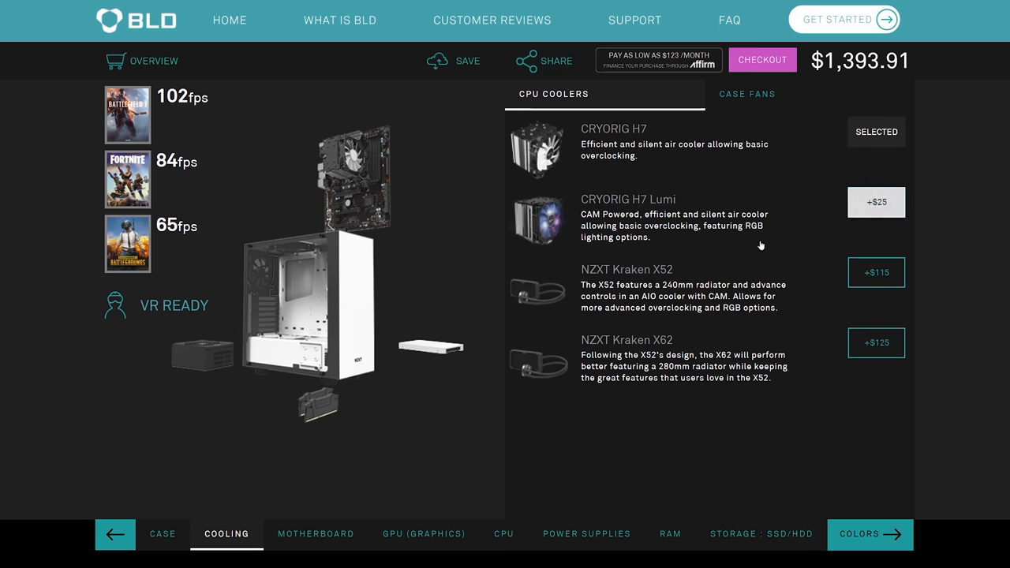
{"action": "left_click", "coordinate": [874, 272]}
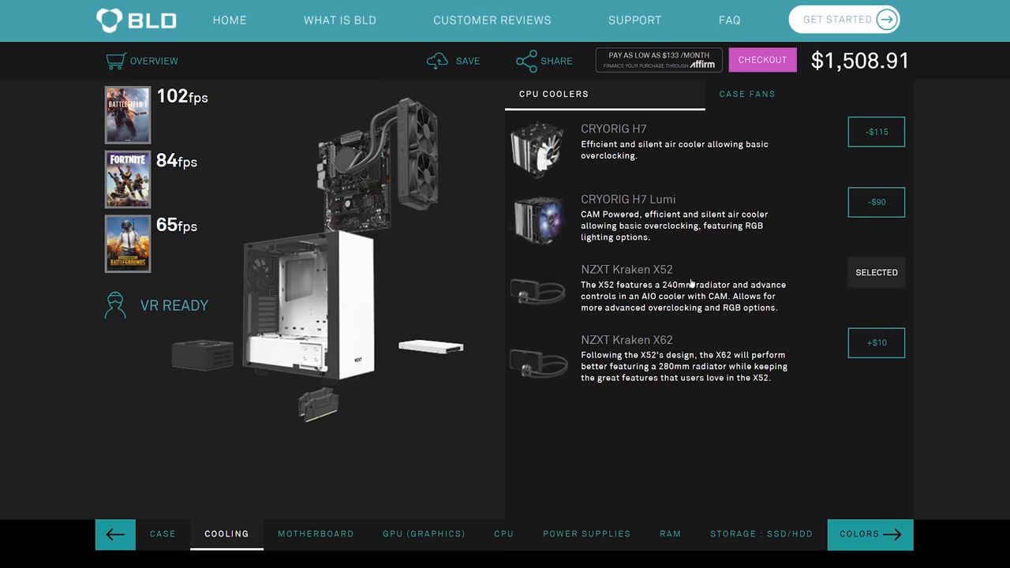
{"action": "mouse_move", "coordinate": [853, 77]}
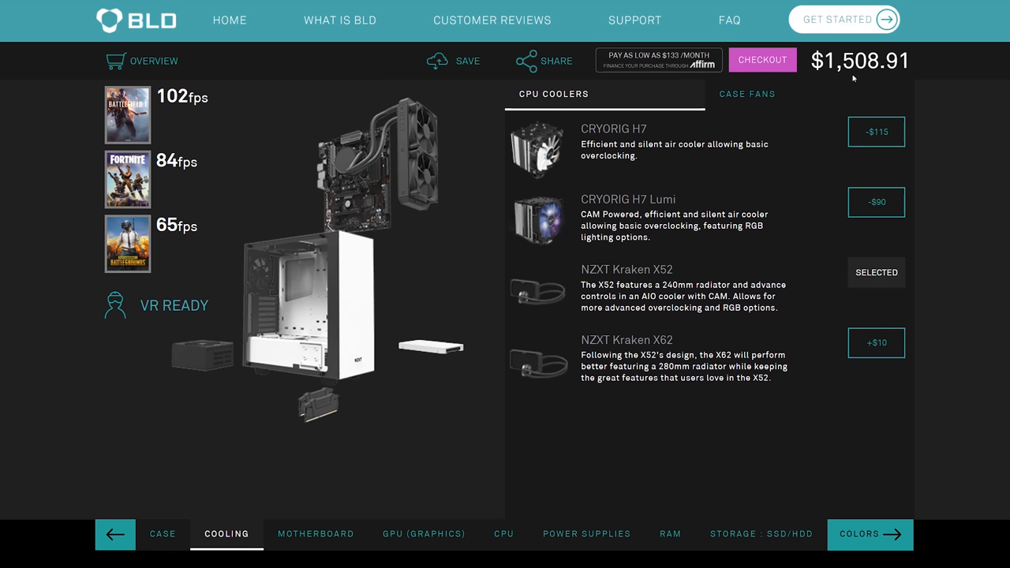
- Review GPU and power supply choices unchanged, then view memory with G.SKILL Ripjaws V 16GB kept
{"action": "left_click", "coordinate": [426, 534]}
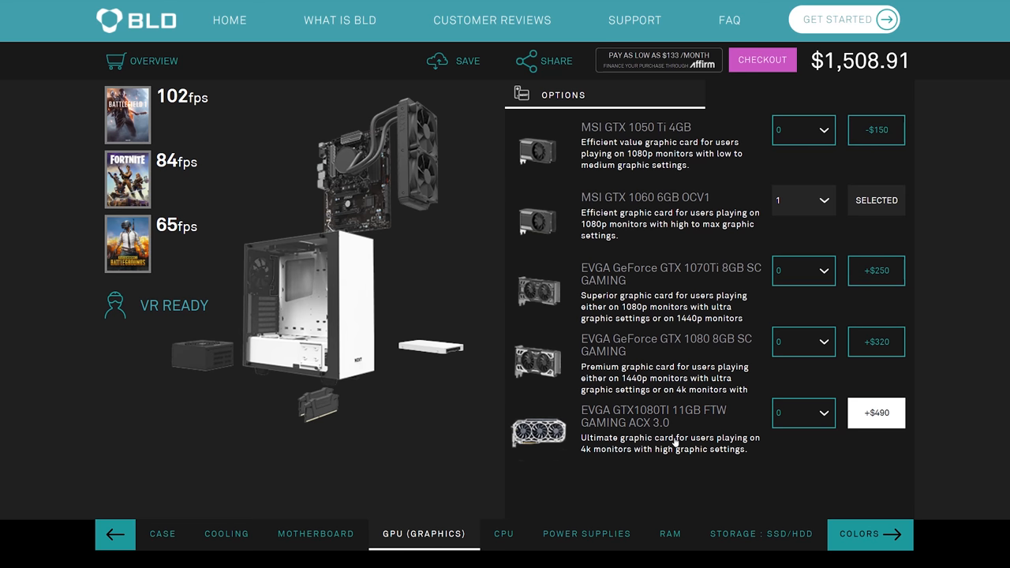
{"action": "mouse_move", "coordinate": [635, 439]}
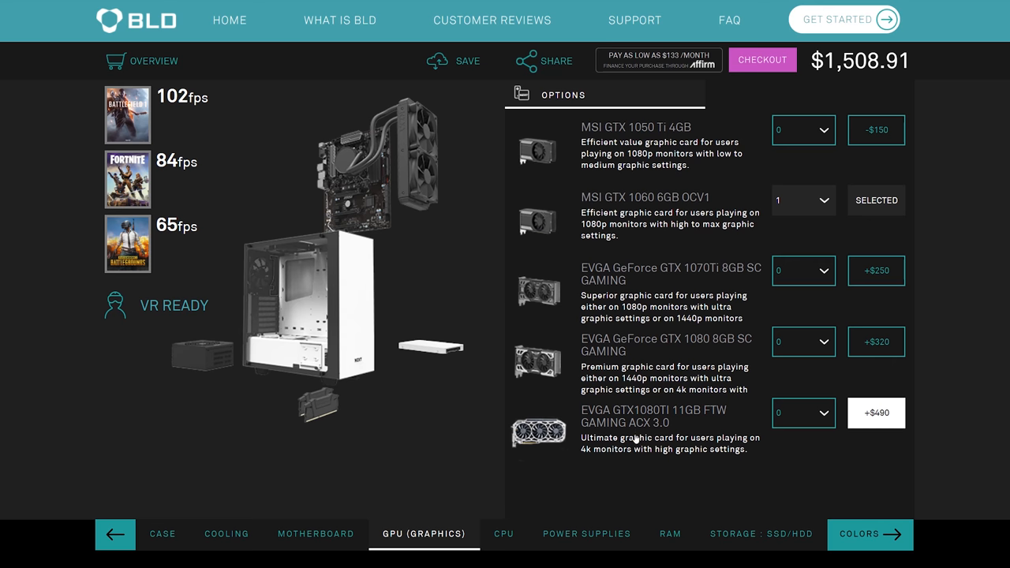
{"action": "mouse_move", "coordinate": [600, 455]}
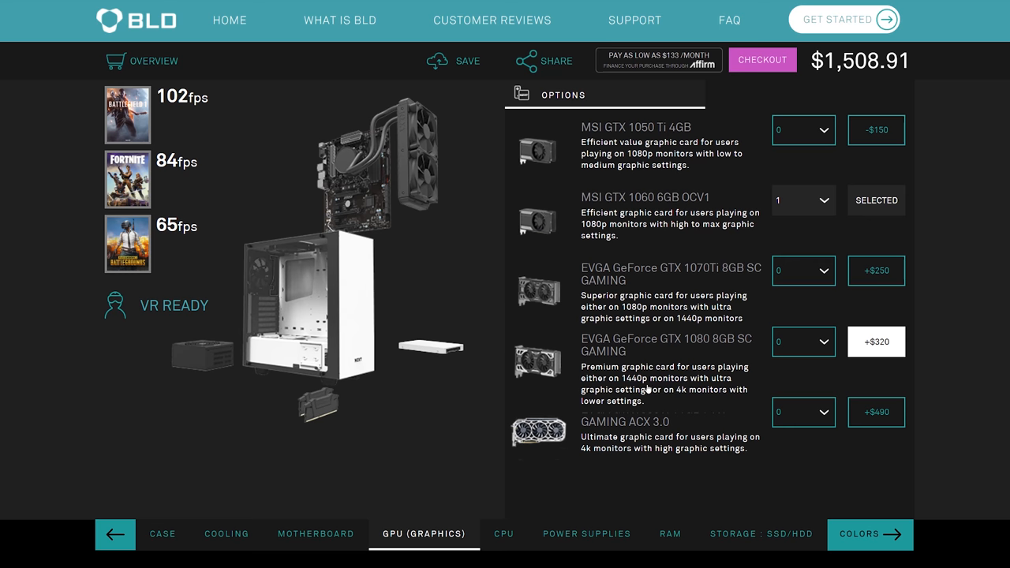
{"action": "left_click", "coordinate": [585, 533]}
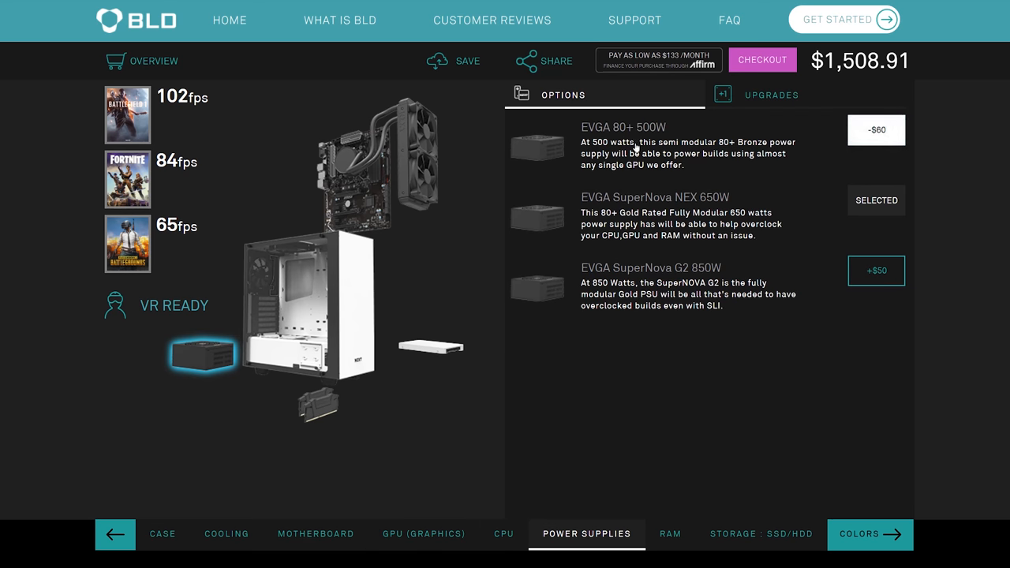
{"action": "left_click", "coordinate": [669, 533]}
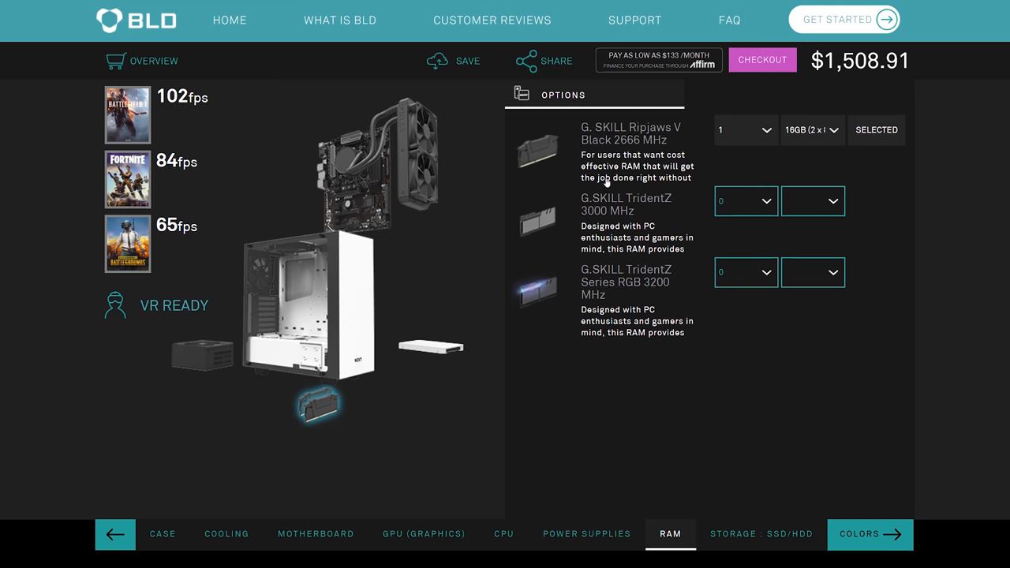
{"action": "mouse_move", "coordinate": [795, 196]}
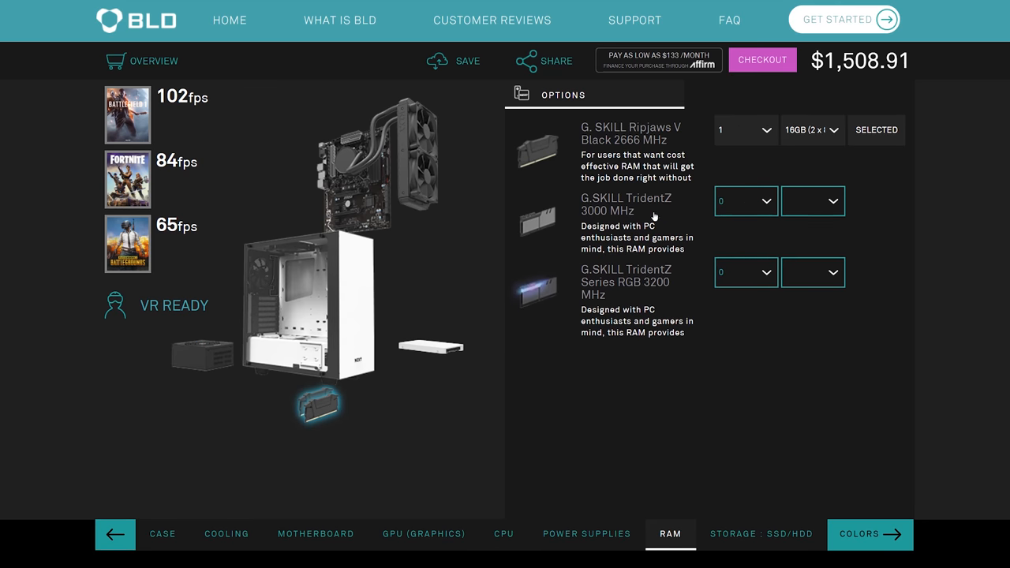
{"action": "mouse_move", "coordinate": [639, 213]}
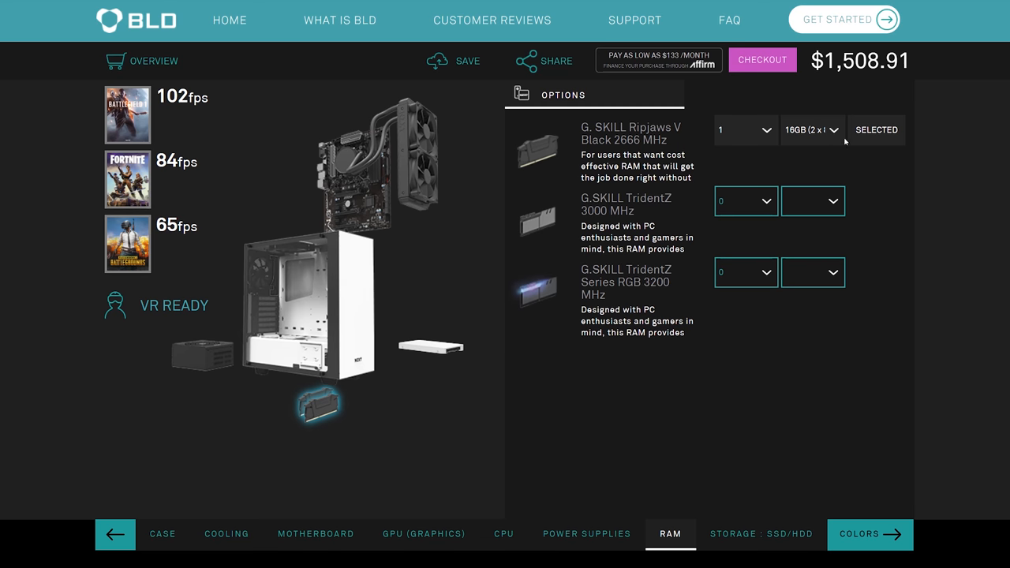
{"action": "left_click", "coordinate": [812, 130]}
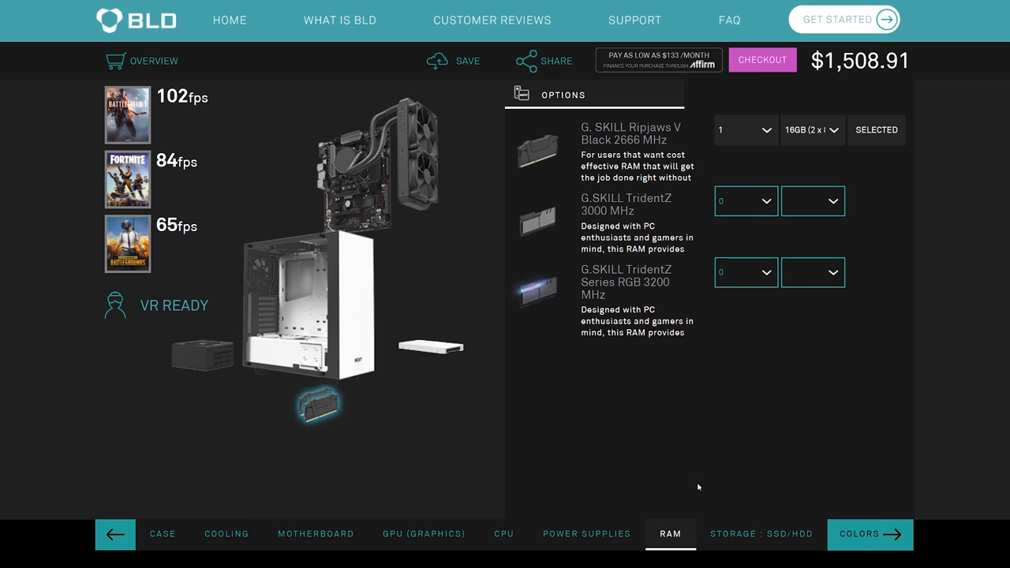
- Check storage keeping the Crucial MX300 at 275GB, then return to the case list with the S340 Elite
{"action": "left_click", "coordinate": [761, 534]}
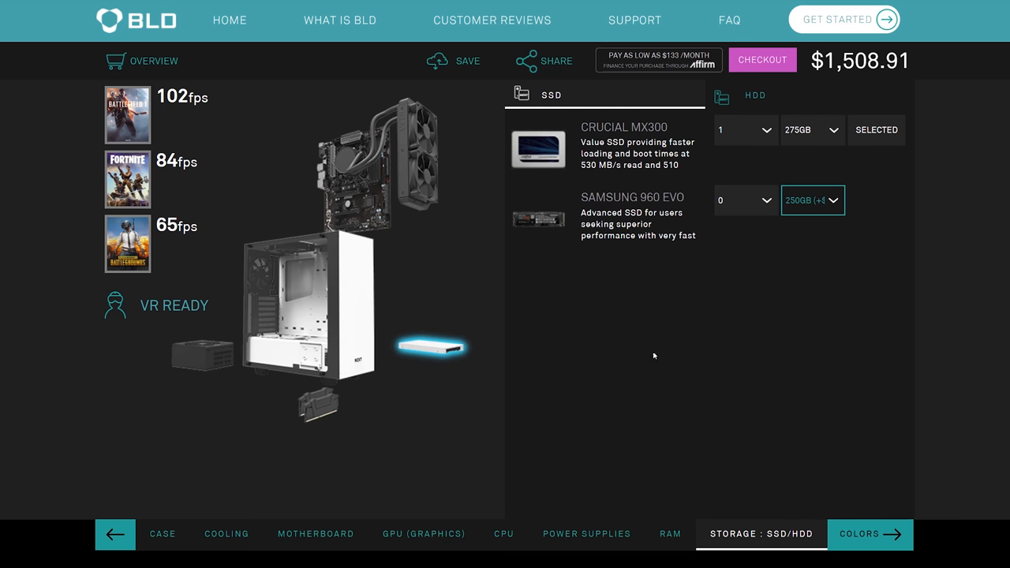
{"action": "mouse_move", "coordinate": [648, 141]}
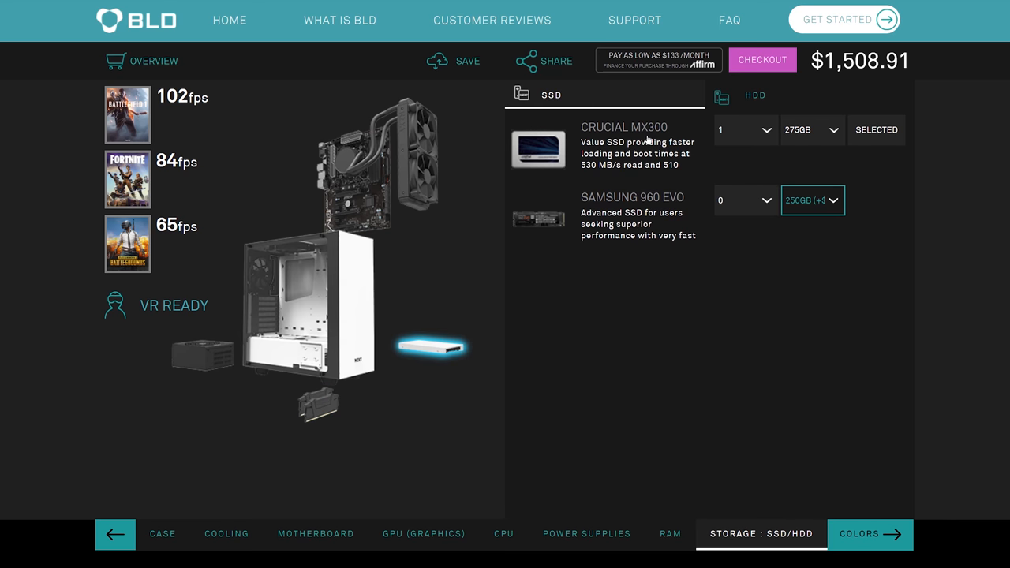
{"action": "mouse_move", "coordinate": [602, 206]}
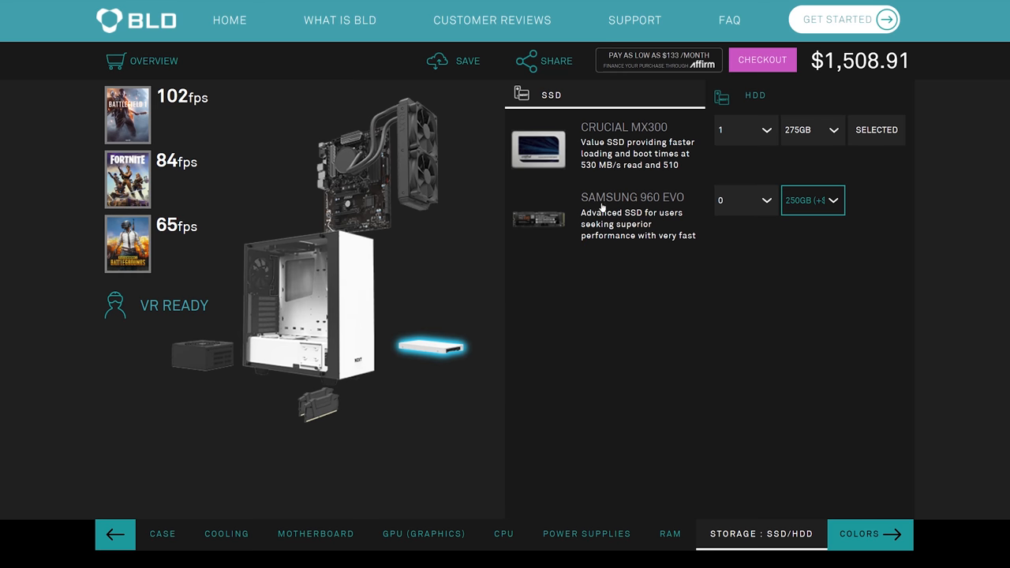
{"action": "left_click", "coordinate": [813, 198]}
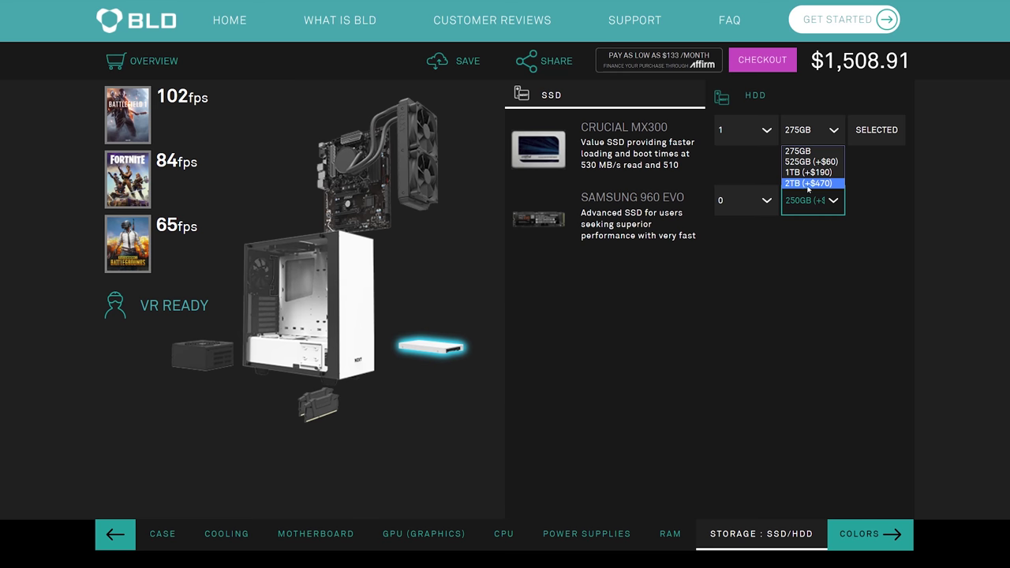
{"action": "left_click", "coordinate": [811, 130]}
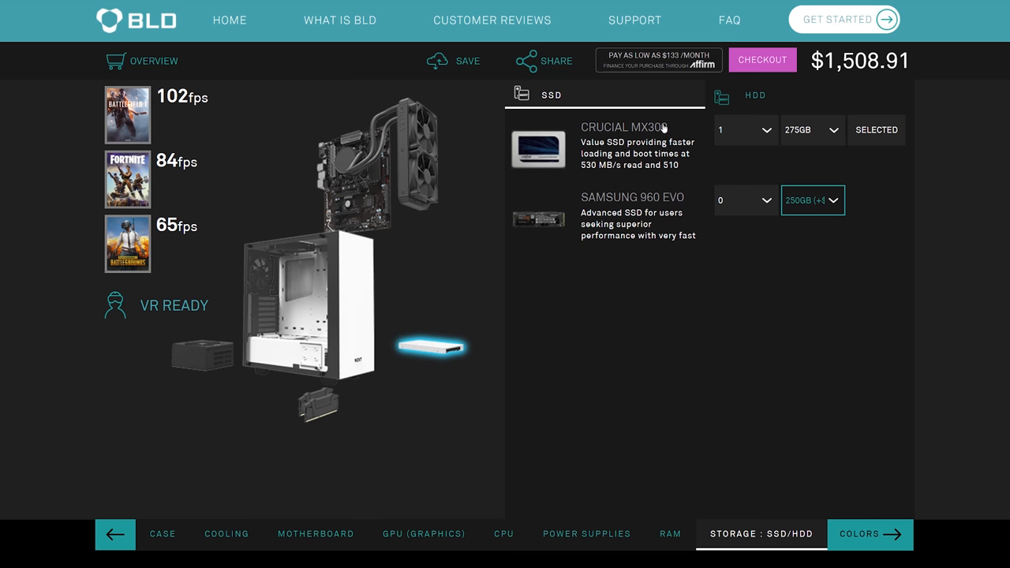
{"action": "left_click", "coordinate": [754, 95]}
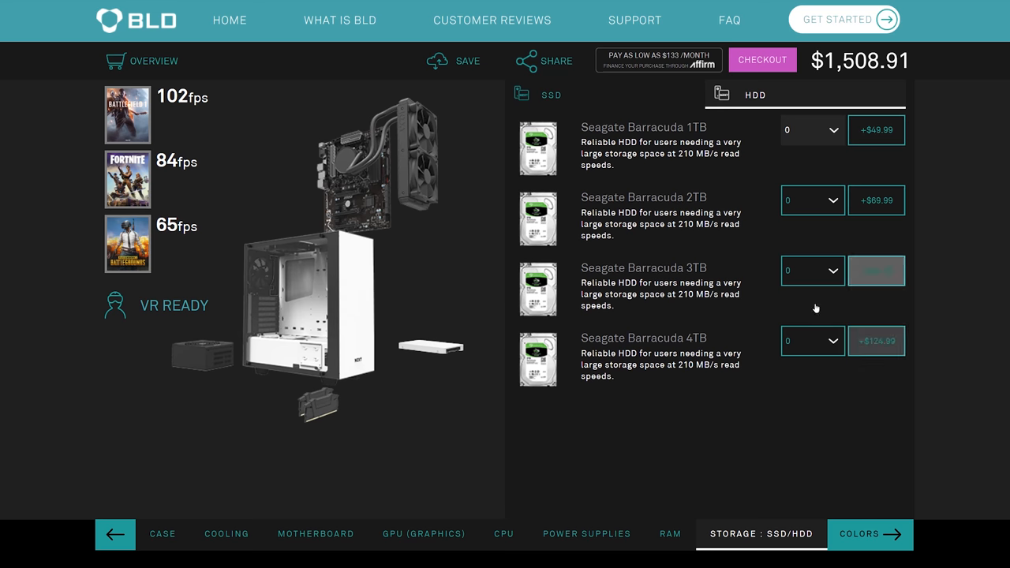
{"action": "left_click", "coordinate": [163, 533]}
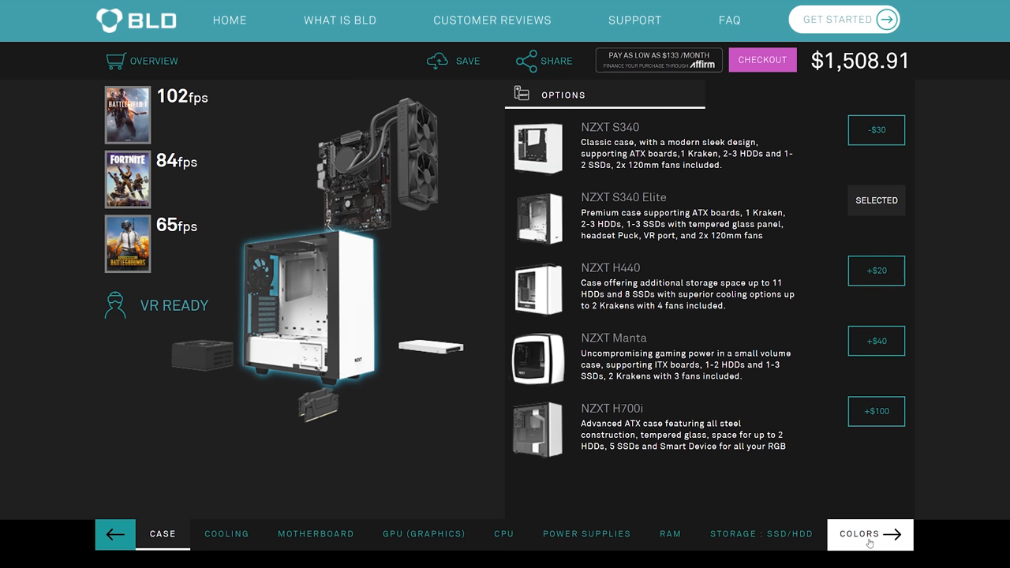
- Try another case colour scheme, settle back on white, and move to the extras list
{"action": "left_click", "coordinate": [868, 533]}
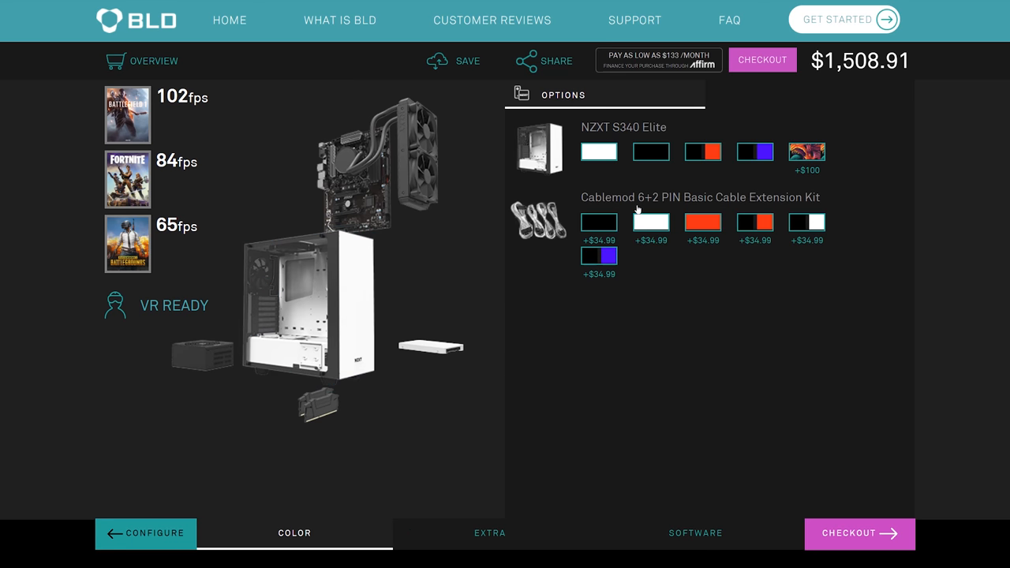
{"action": "mouse_move", "coordinate": [493, 148]}
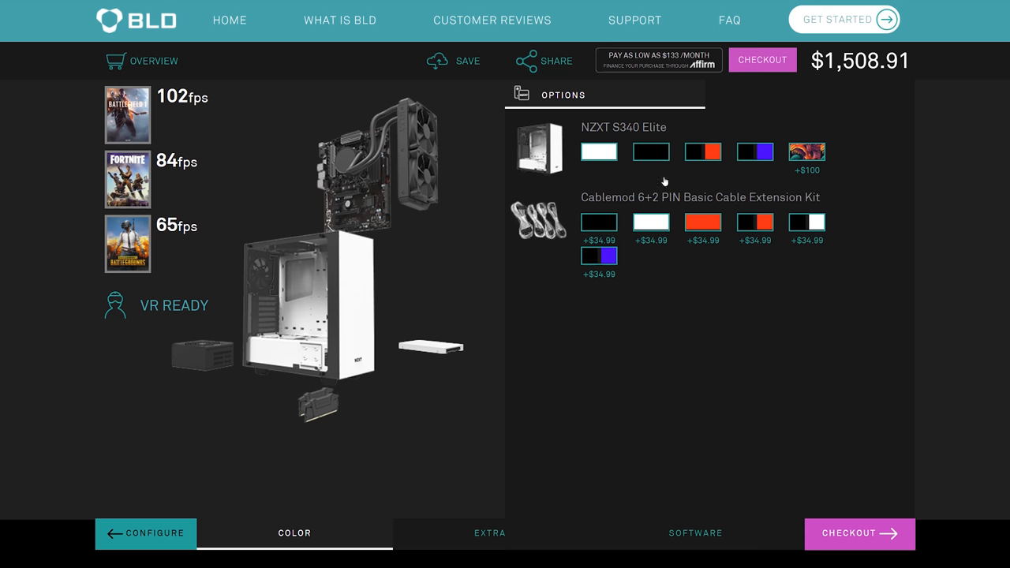
{"action": "left_click", "coordinate": [702, 151]}
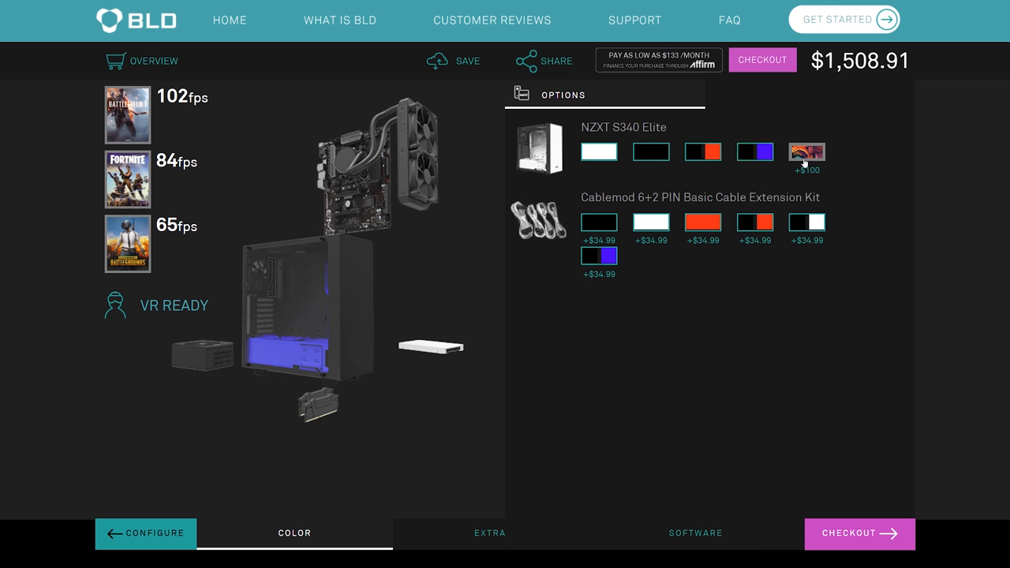
{"action": "left_click", "coordinate": [807, 152]}
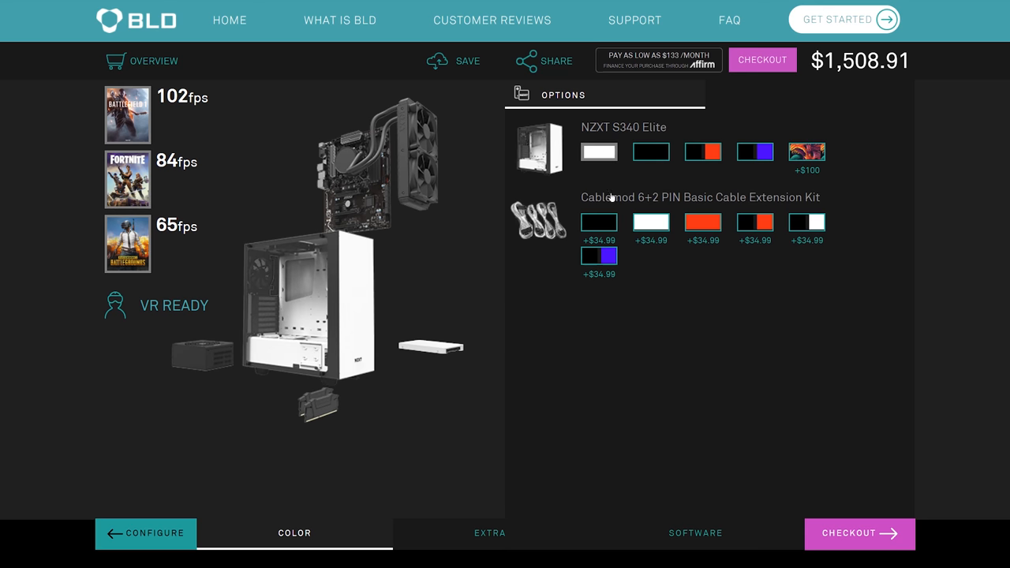
{"action": "mouse_move", "coordinate": [597, 207]}
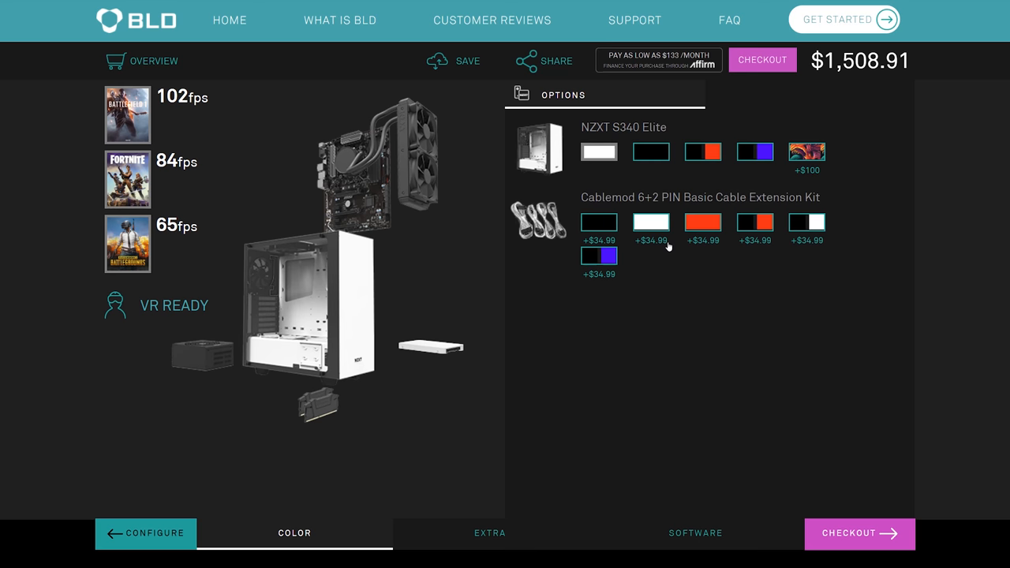
{"action": "mouse_move", "coordinate": [625, 295]}
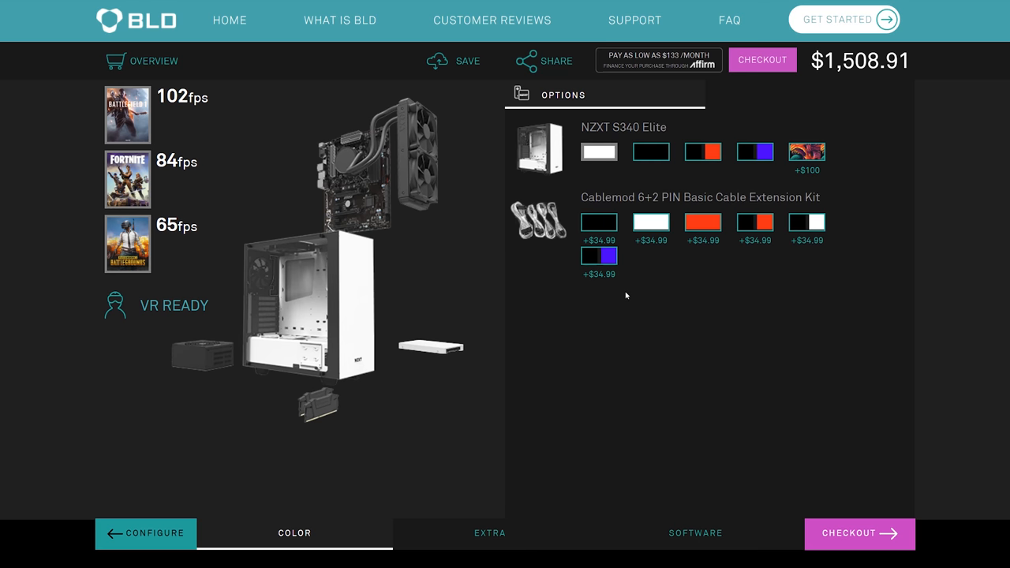
{"action": "mouse_move", "coordinate": [628, 287]}
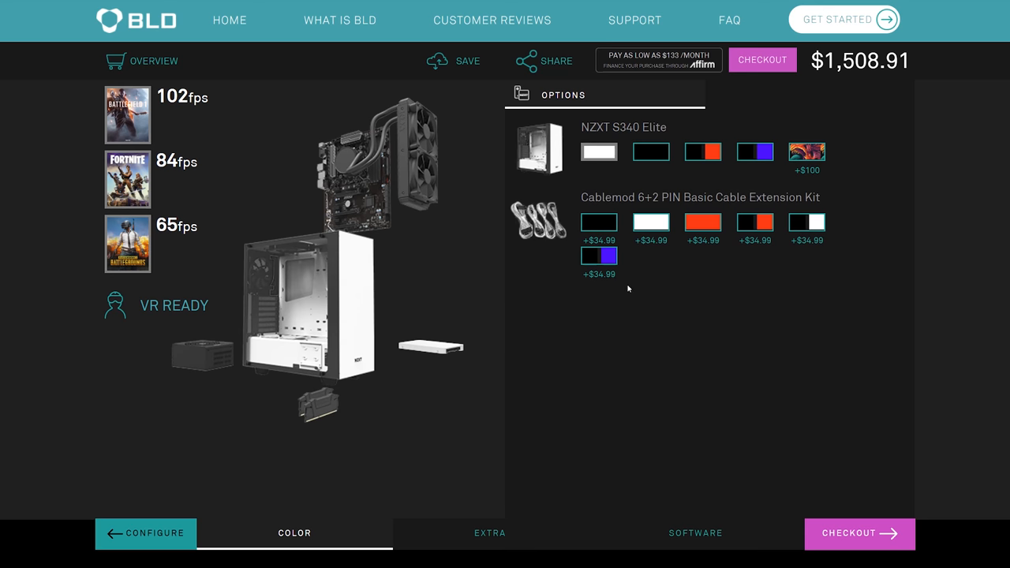
{"action": "mouse_move", "coordinate": [571, 300]}
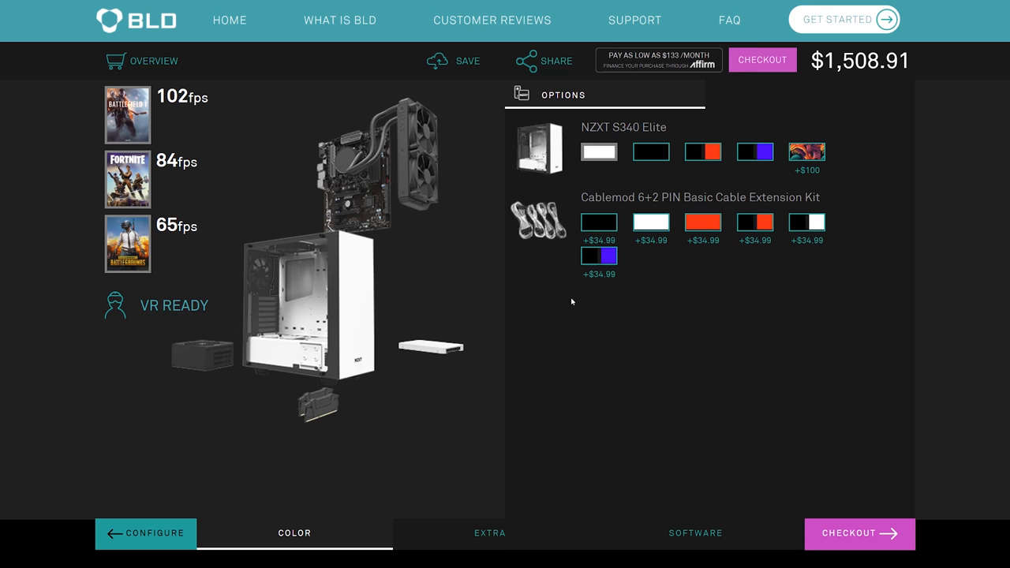
{"action": "mouse_move", "coordinate": [590, 322]}
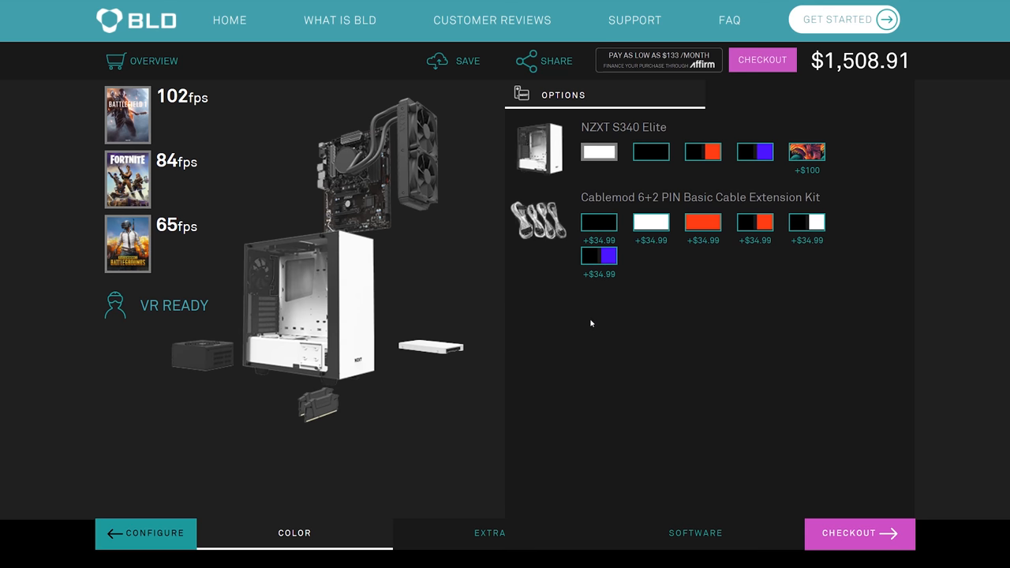
{"action": "left_click", "coordinate": [489, 533]}
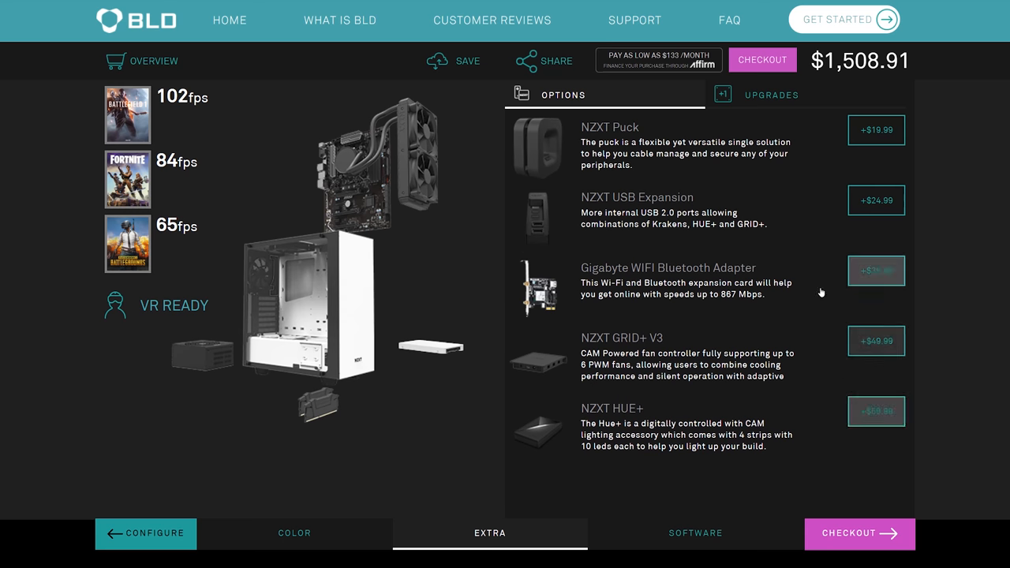
- Reach the operating system choices with Windows 10 Home selected
{"action": "left_click", "coordinate": [694, 533]}
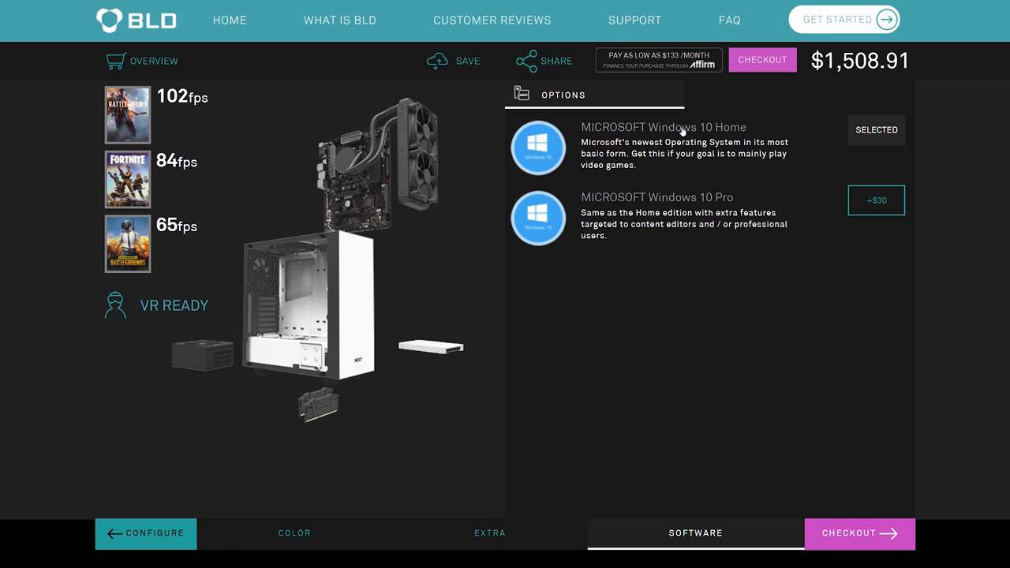
{"action": "mouse_move", "coordinate": [715, 142]}
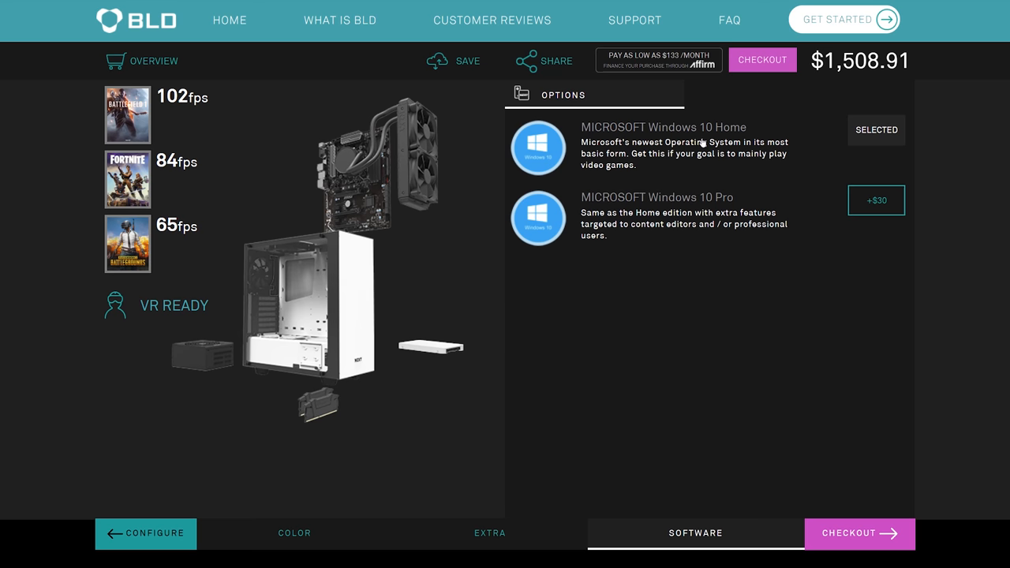
{"action": "mouse_move", "coordinate": [875, 199]}
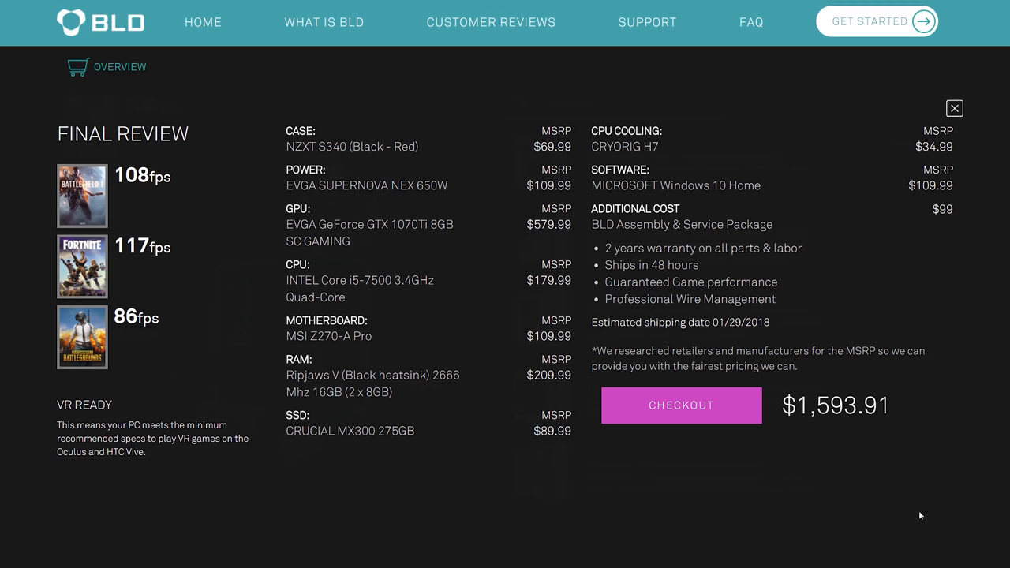
{"action": "mouse_move", "coordinate": [373, 536]}
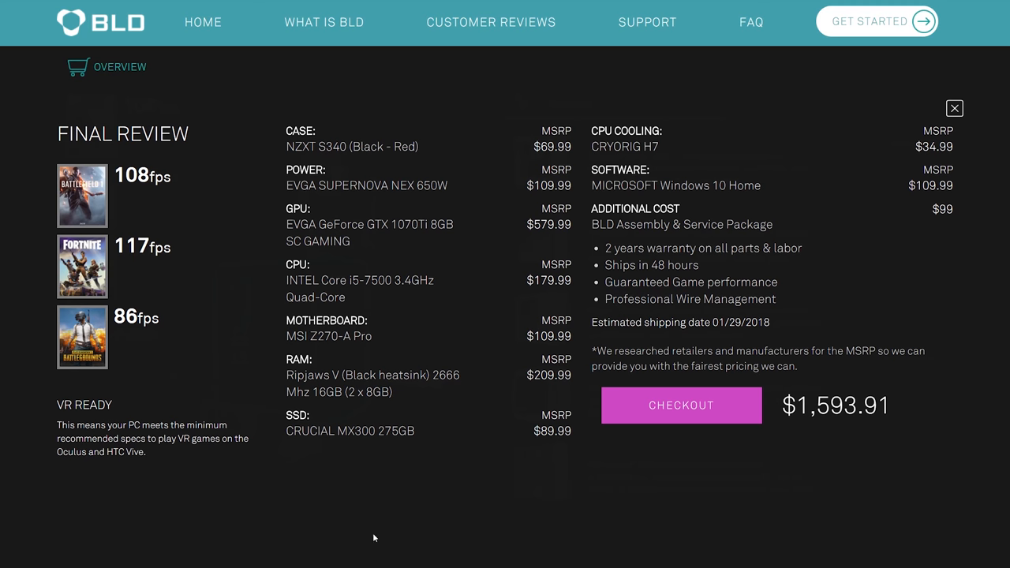
{"action": "mouse_move", "coordinate": [435, 527]}
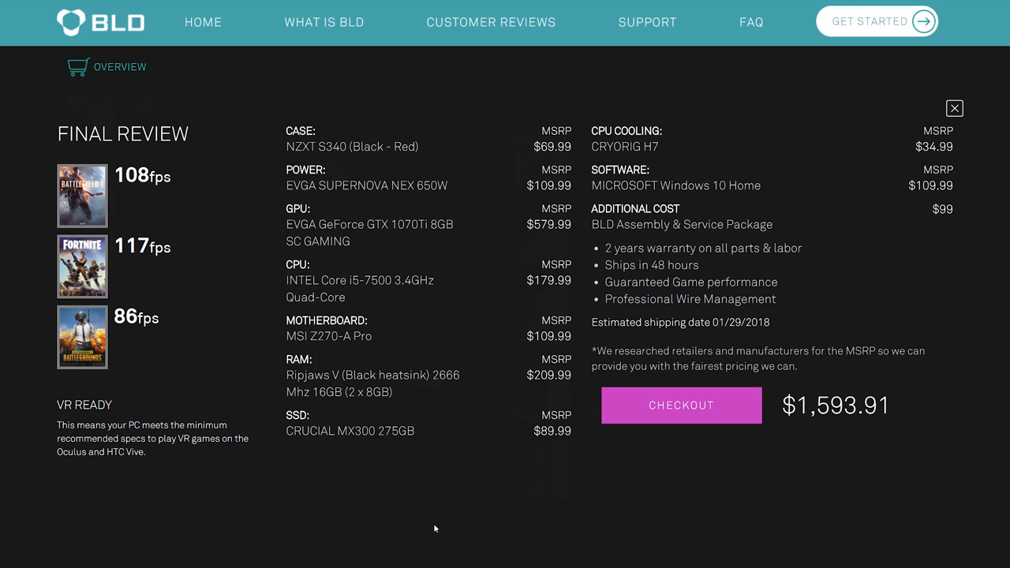
{"action": "mouse_move", "coordinate": [469, 428]}
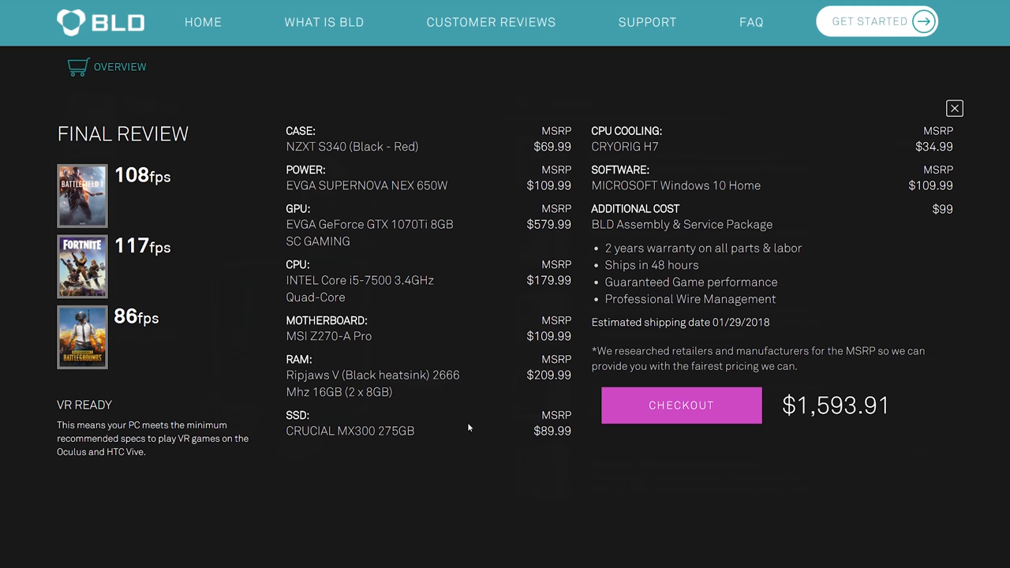
{"action": "mouse_move", "coordinate": [492, 429]}
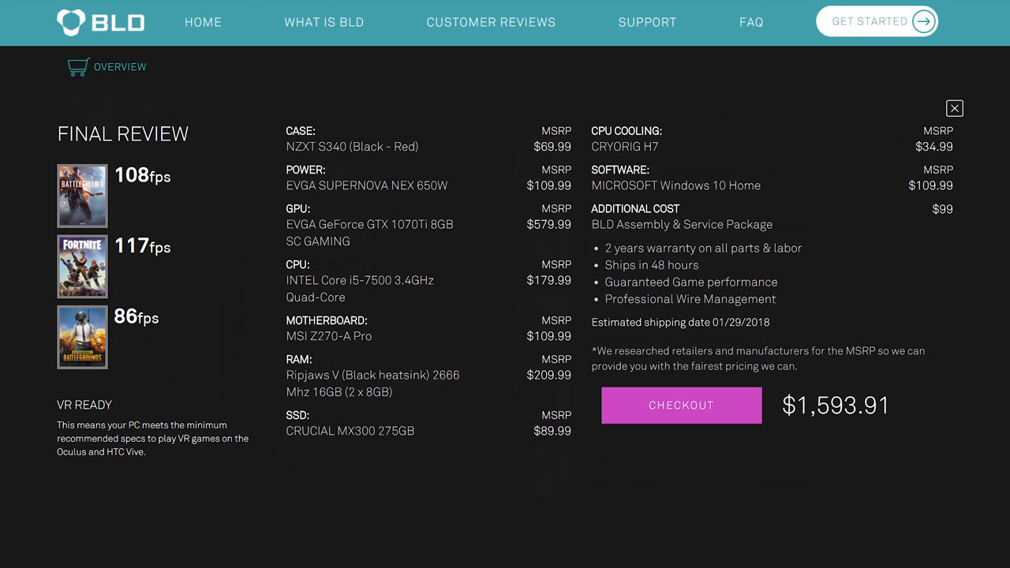
{"action": "mouse_move", "coordinate": [479, 251]}
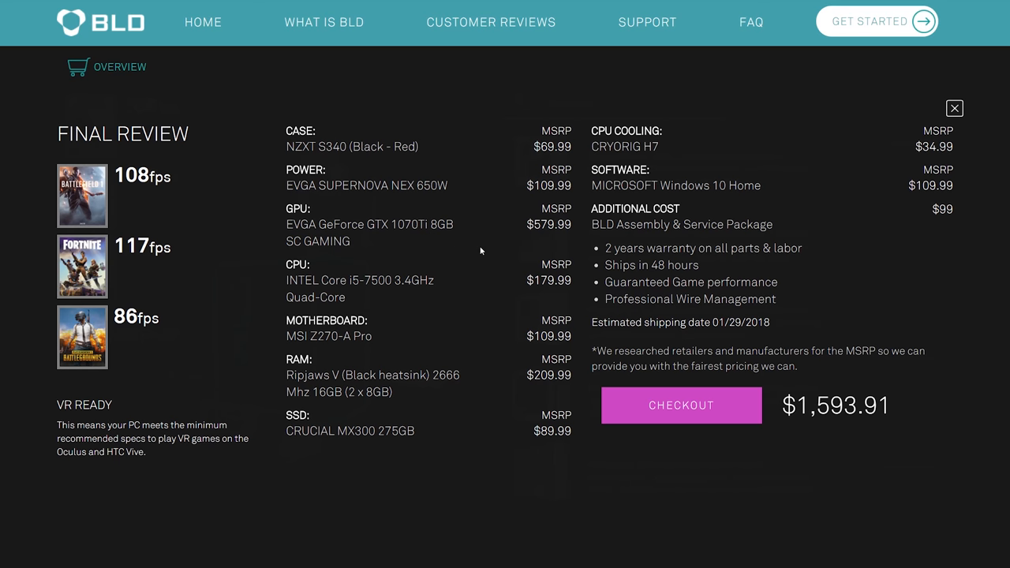
{"action": "mouse_move", "coordinate": [550, 236]}
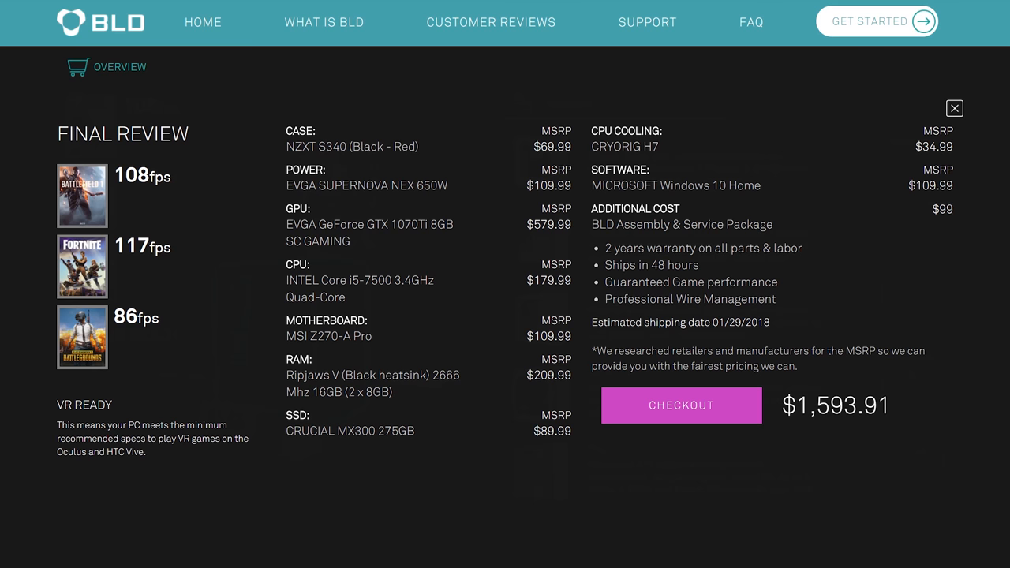
- View the Final Review listing the S340, i5-7500 and GTX 1070Ti build at $1,593.91
{"action": "double_click", "coordinate": [944, 208]}
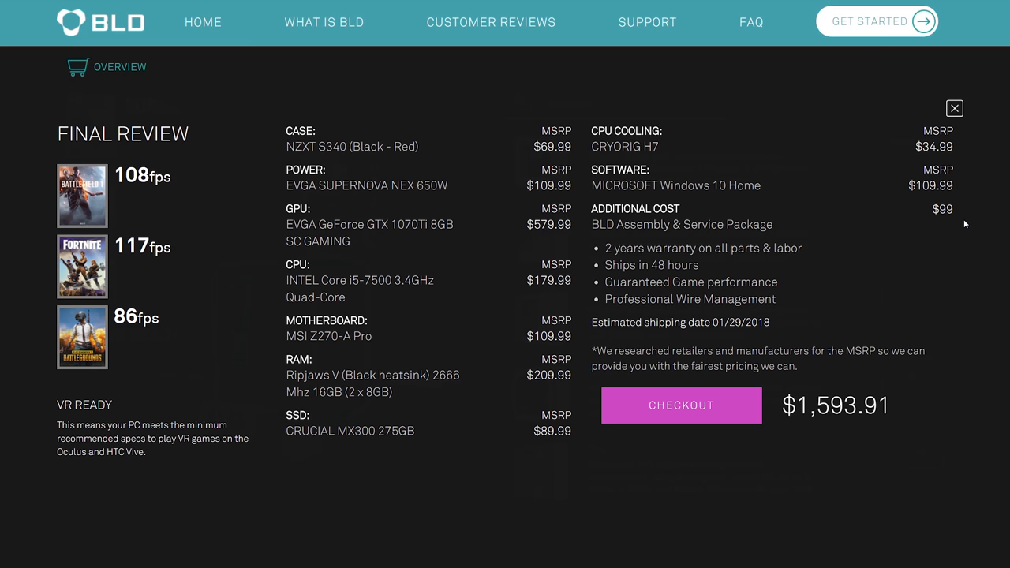
{"action": "mouse_move", "coordinate": [431, 273]}
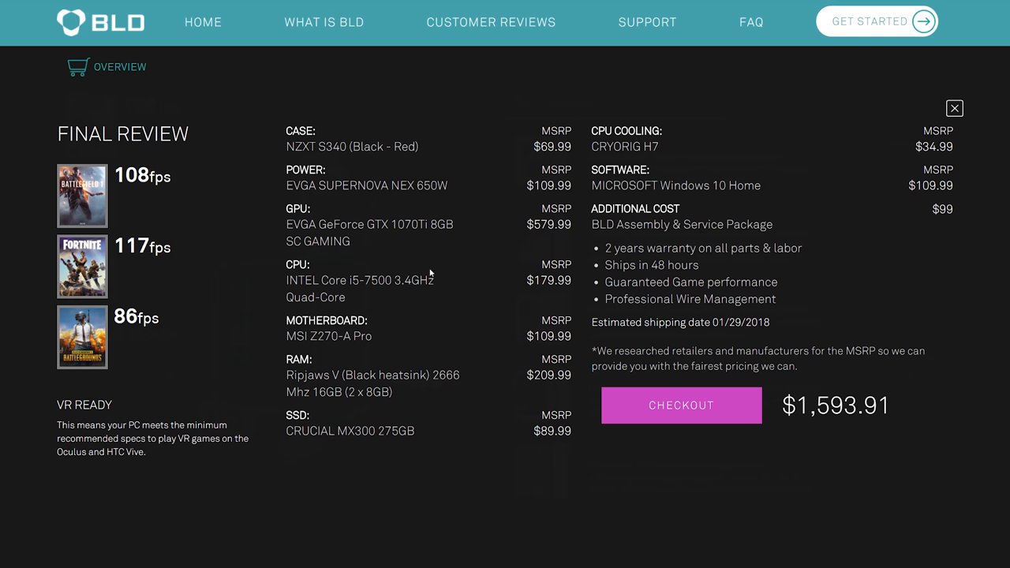
{"action": "mouse_move", "coordinate": [705, 385]}
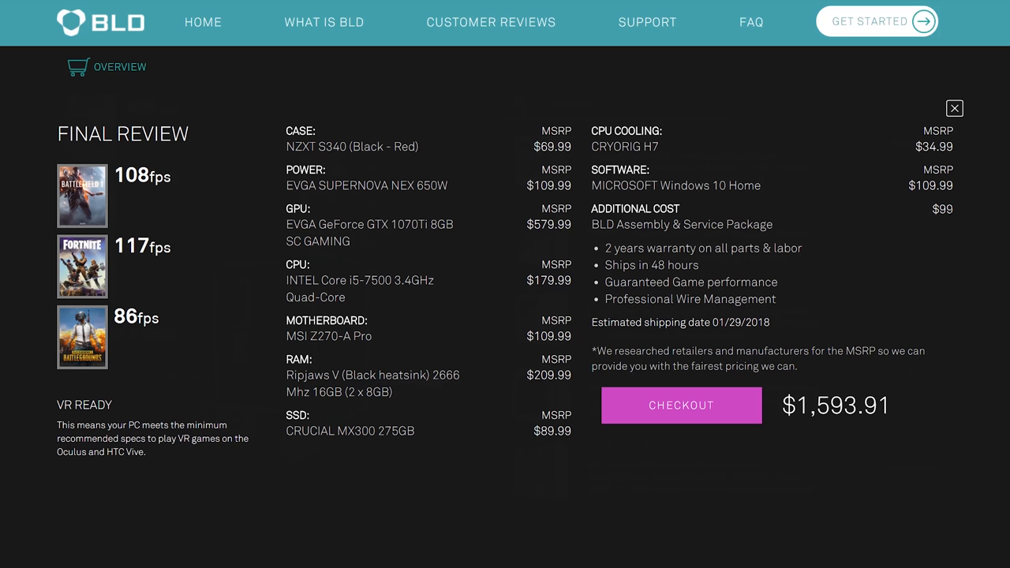
{"action": "mouse_move", "coordinate": [935, 224]}
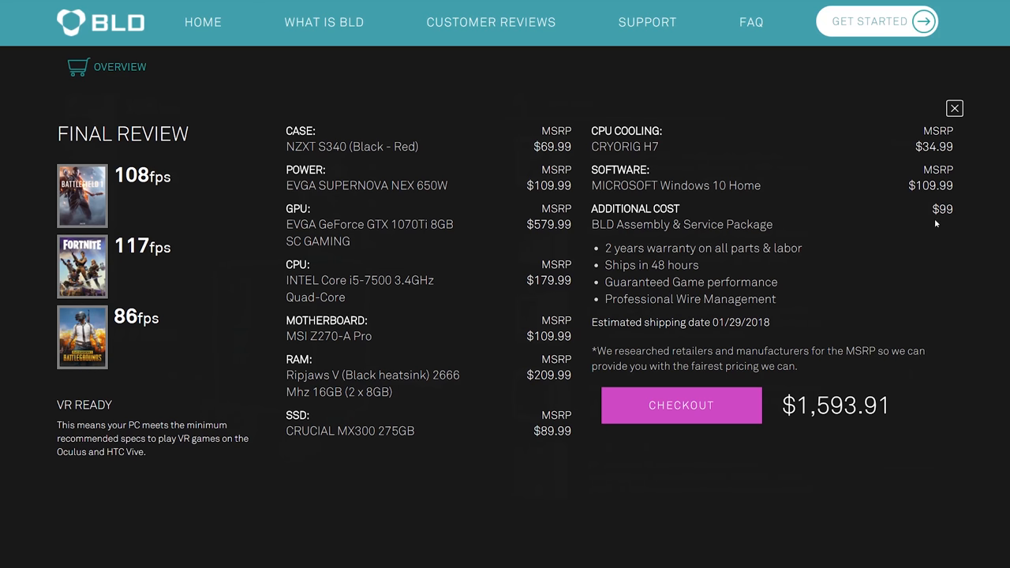